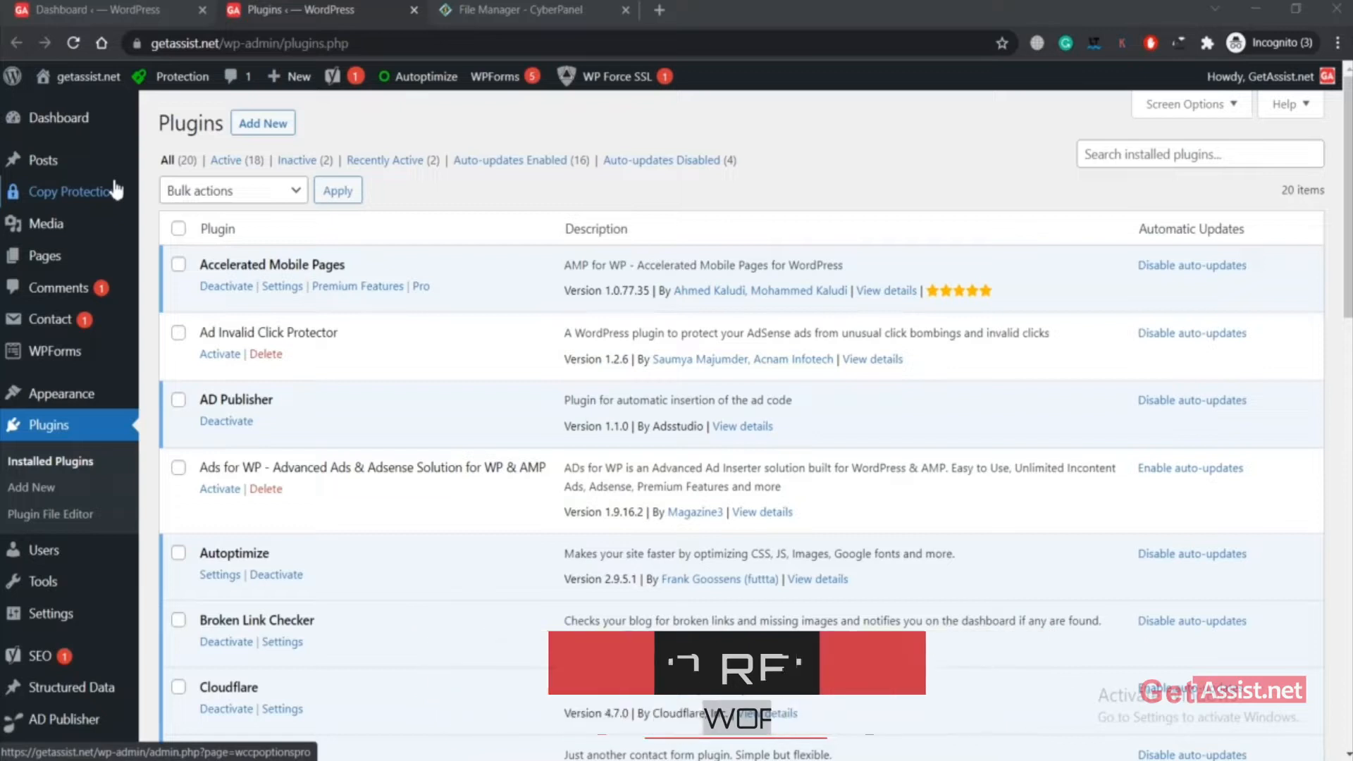
# Go to the Add Plugins page from the Plugins list.
pyautogui.click(87, 76)
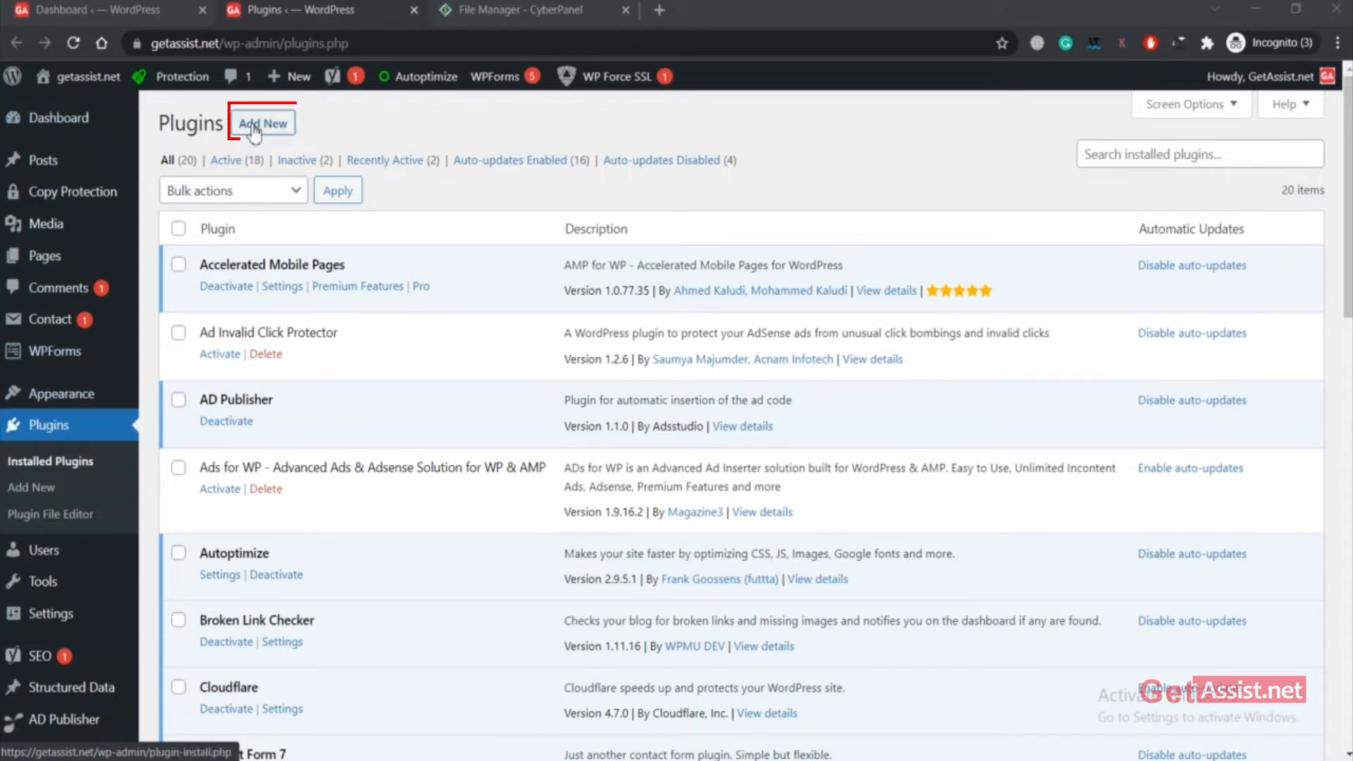
pyautogui.click(264, 122)
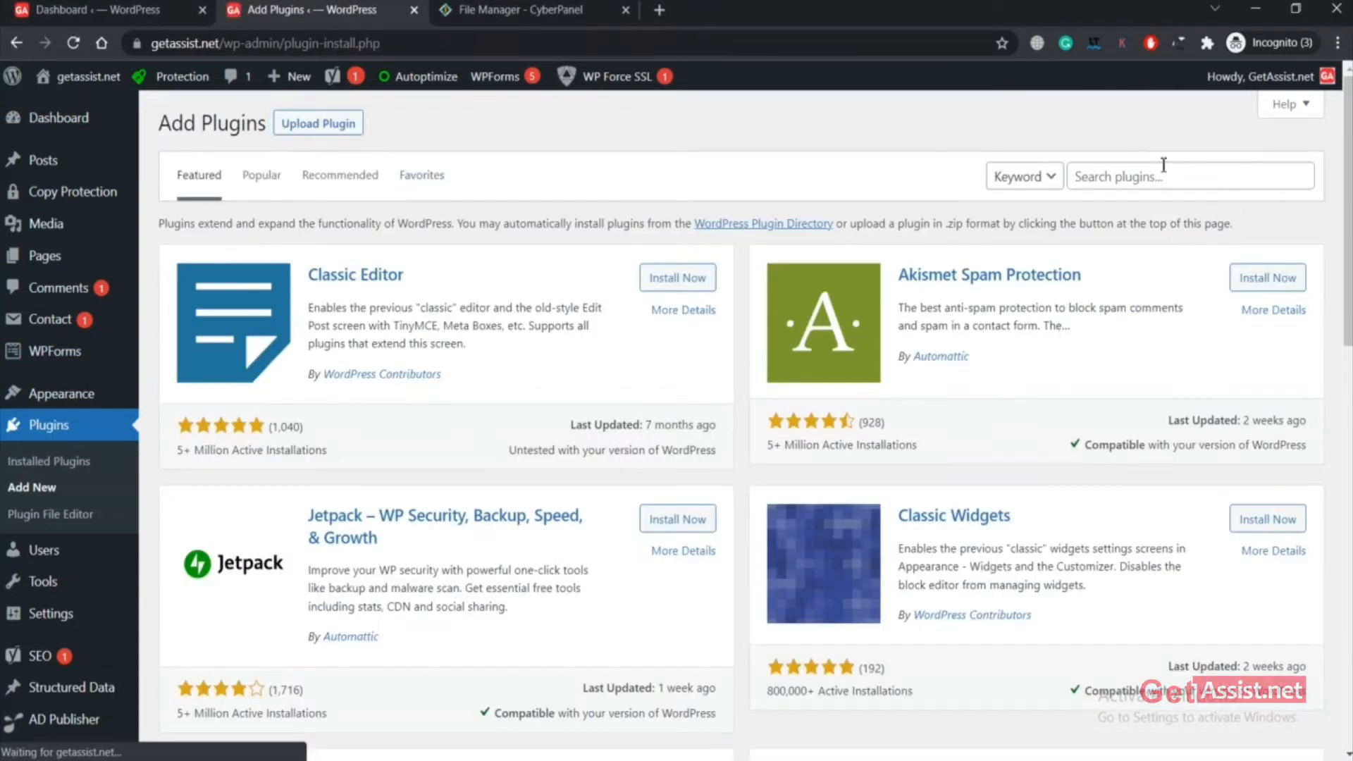
# Search the plugin directory for '301' and confirm Redirection shows as Active.
pyautogui.write('301')
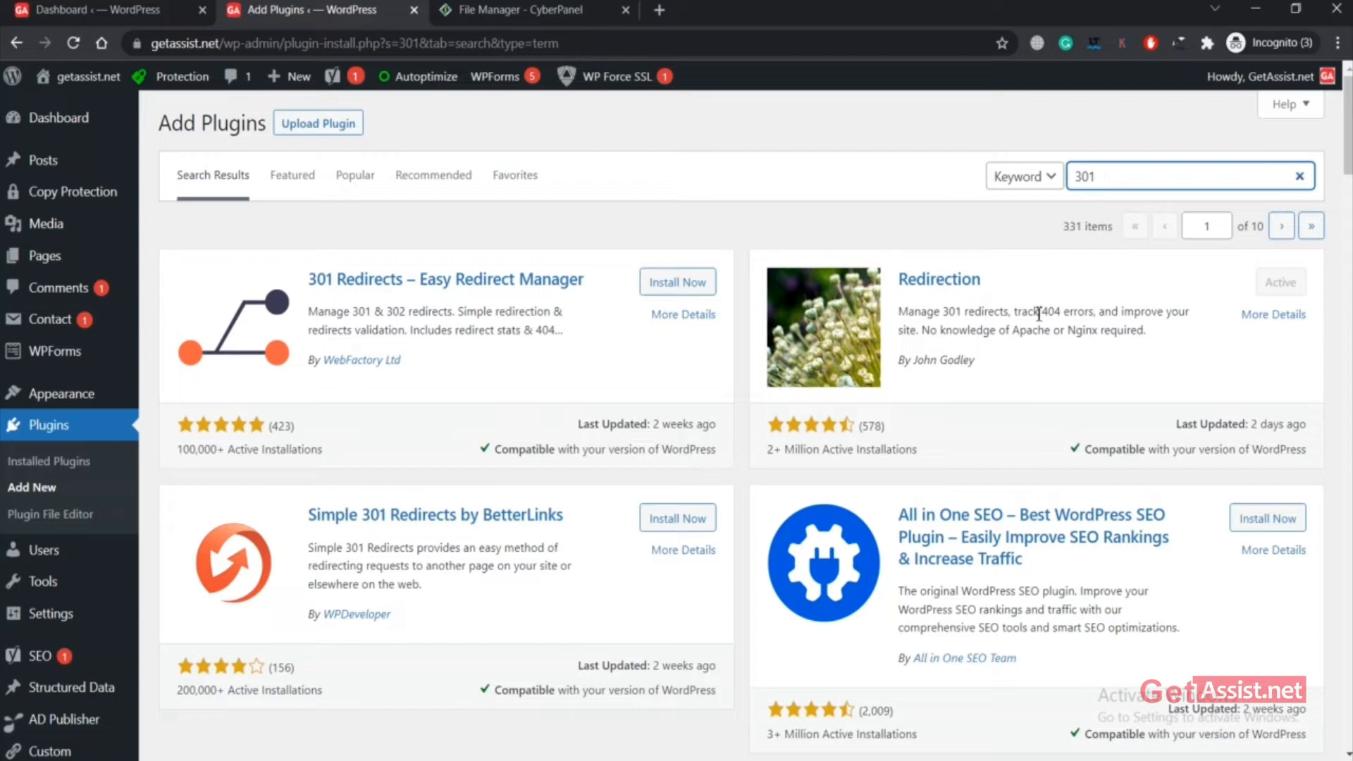
pyautogui.moveTo(1281, 285)
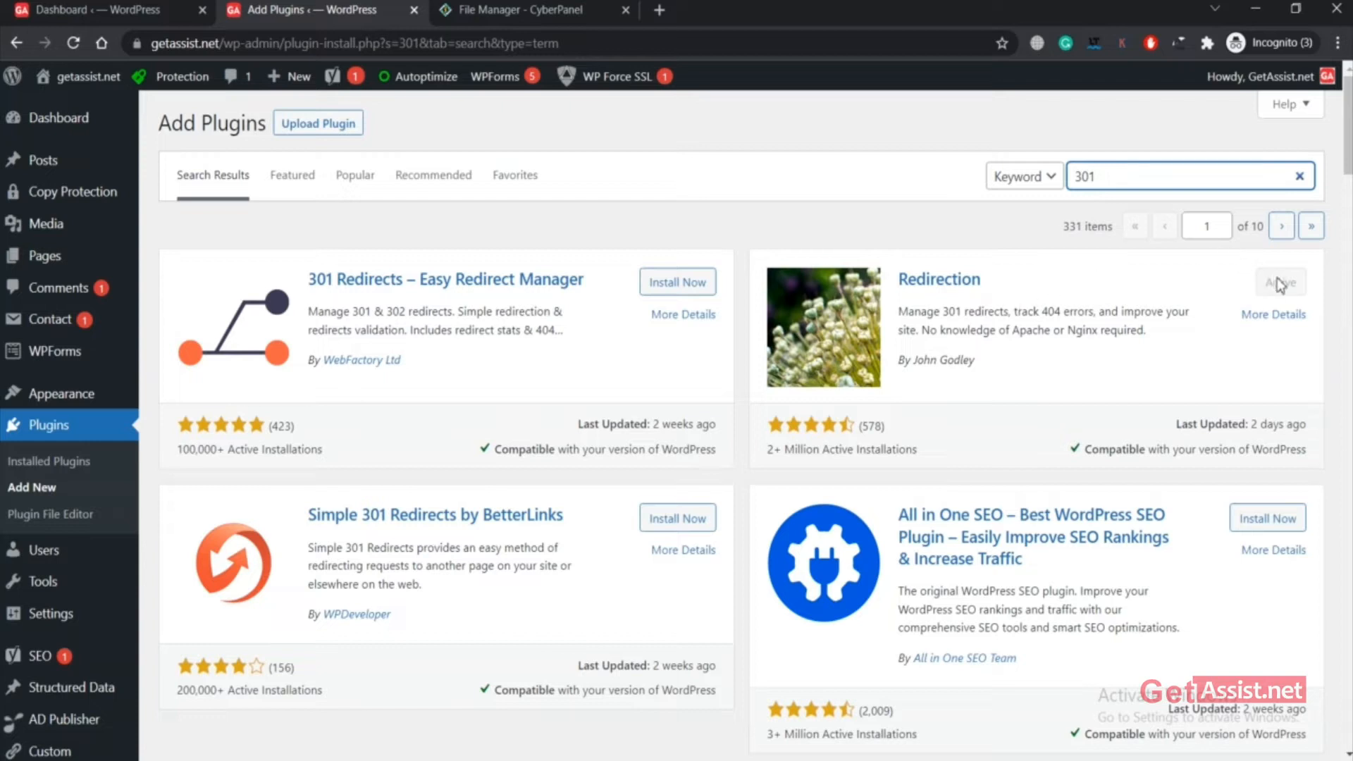
pyautogui.moveTo(938, 279)
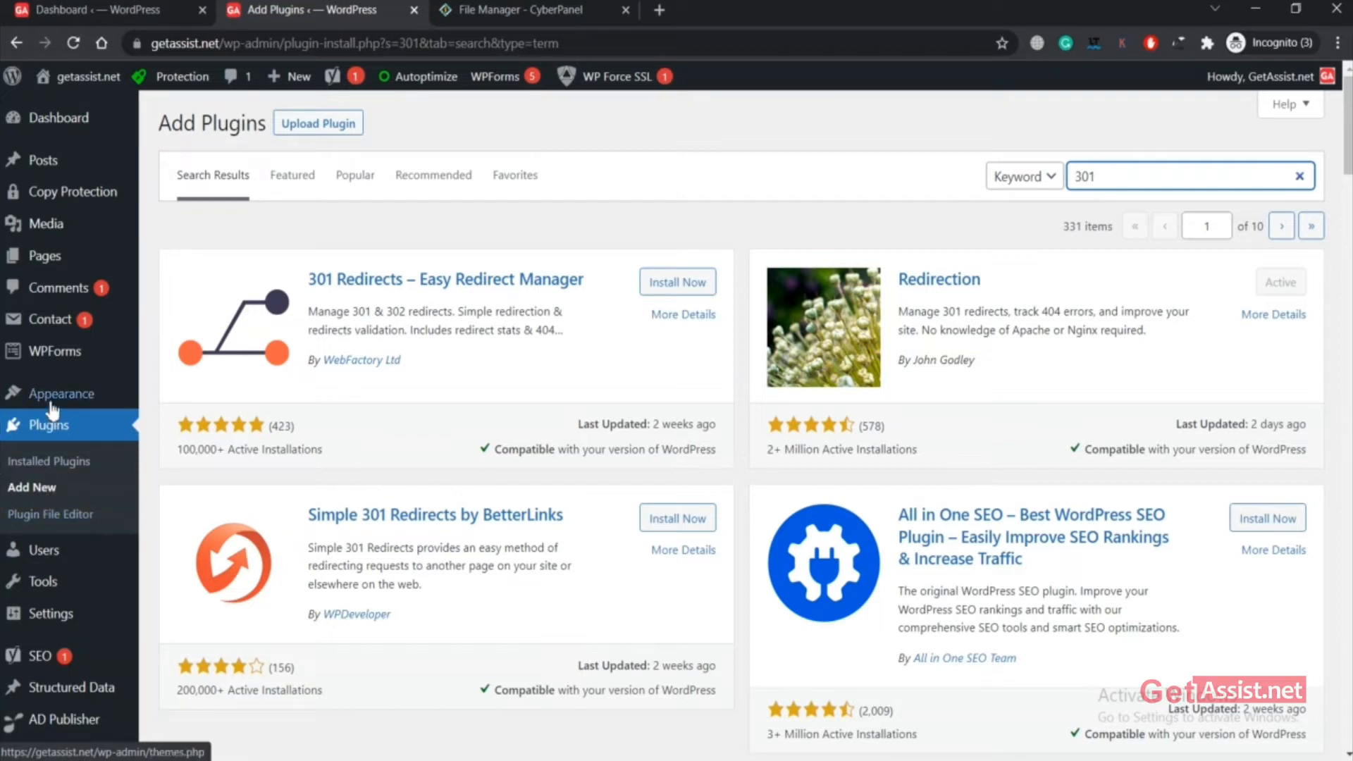
pyautogui.moveTo(41, 580)
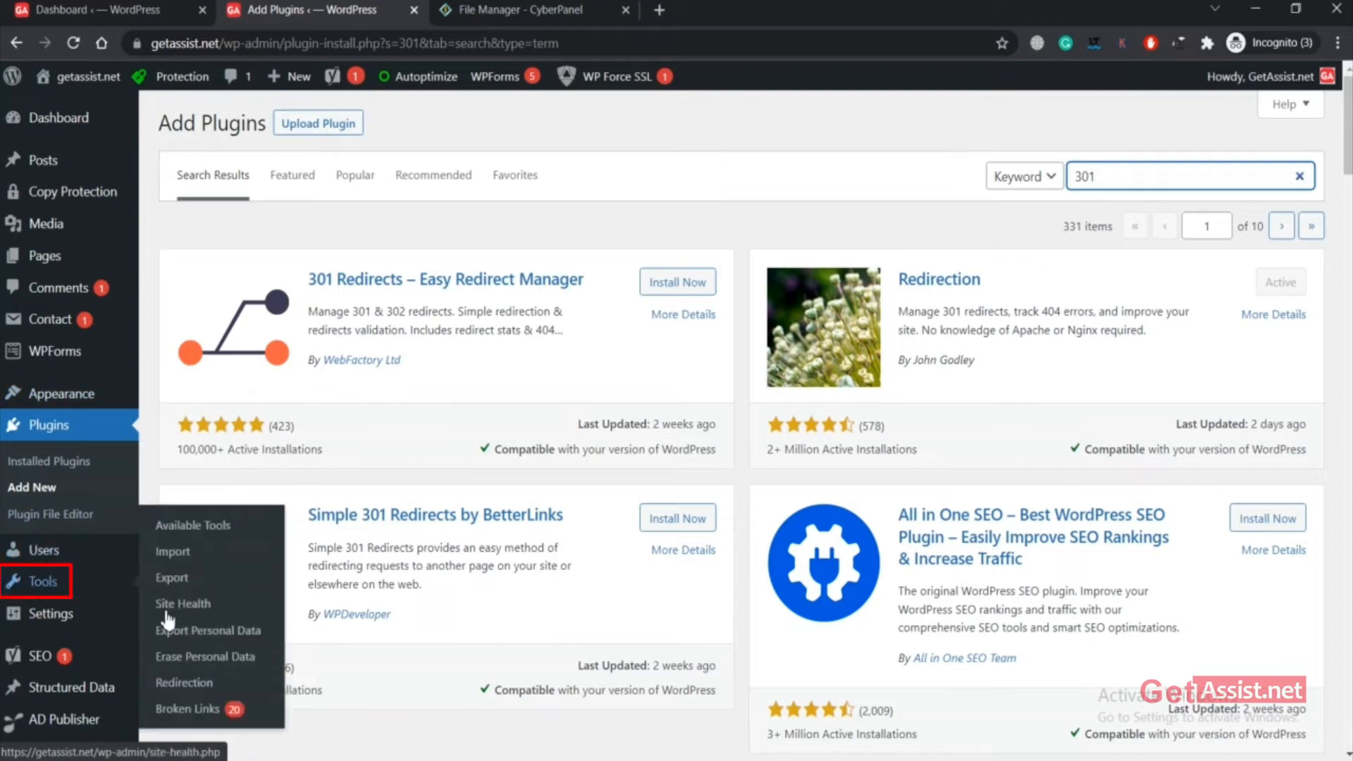
# Open Tools > Redirection and review the 60 existing 301 redirect rules.
pyautogui.click(184, 682)
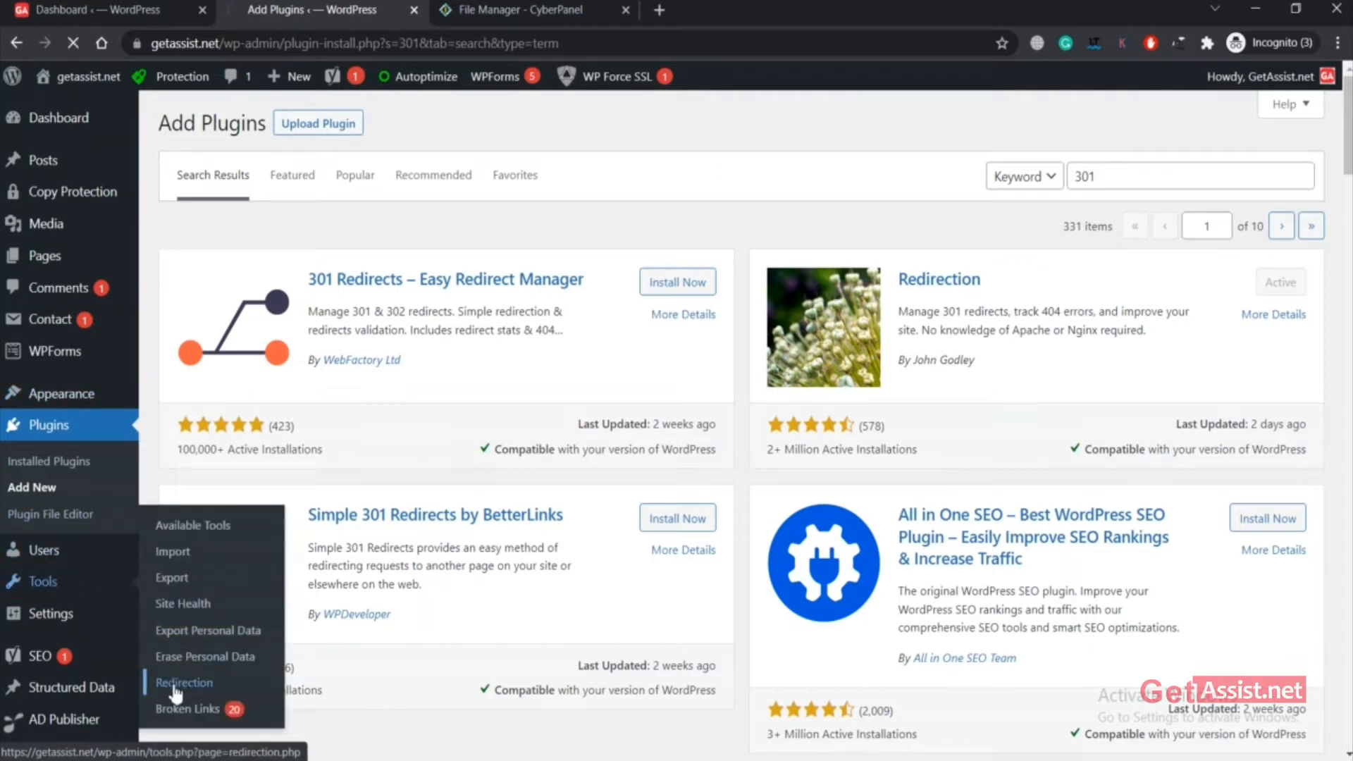
pyautogui.click(183, 682)
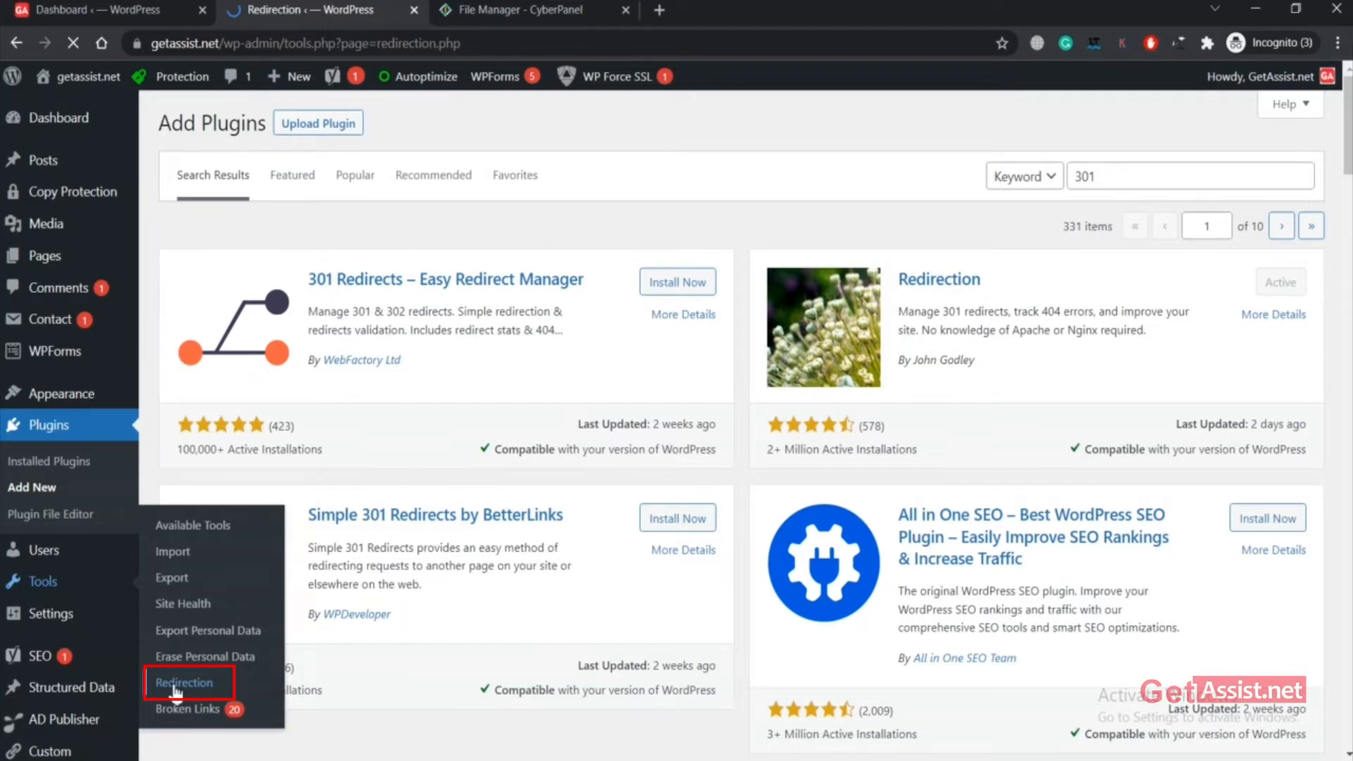
pyautogui.click(181, 682)
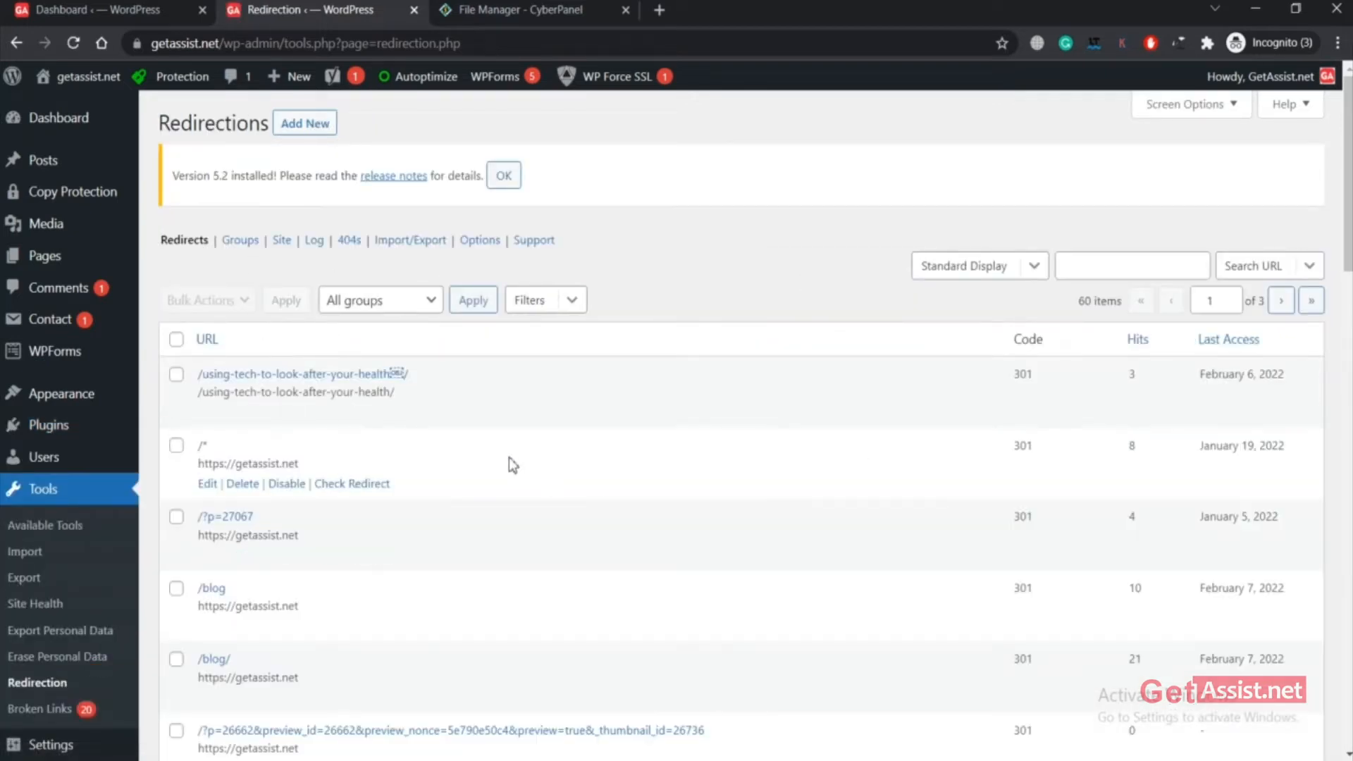
pyautogui.scroll(-3)
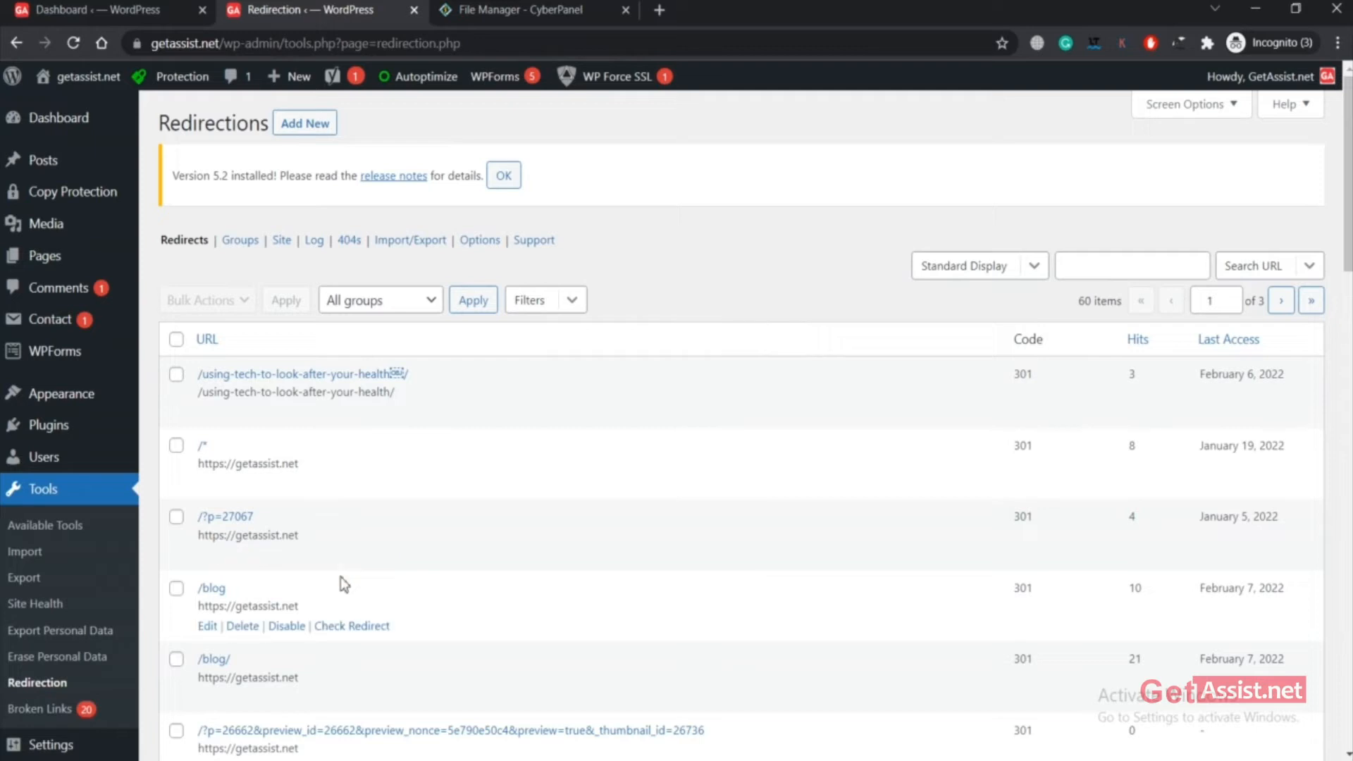
pyautogui.scroll(-3)
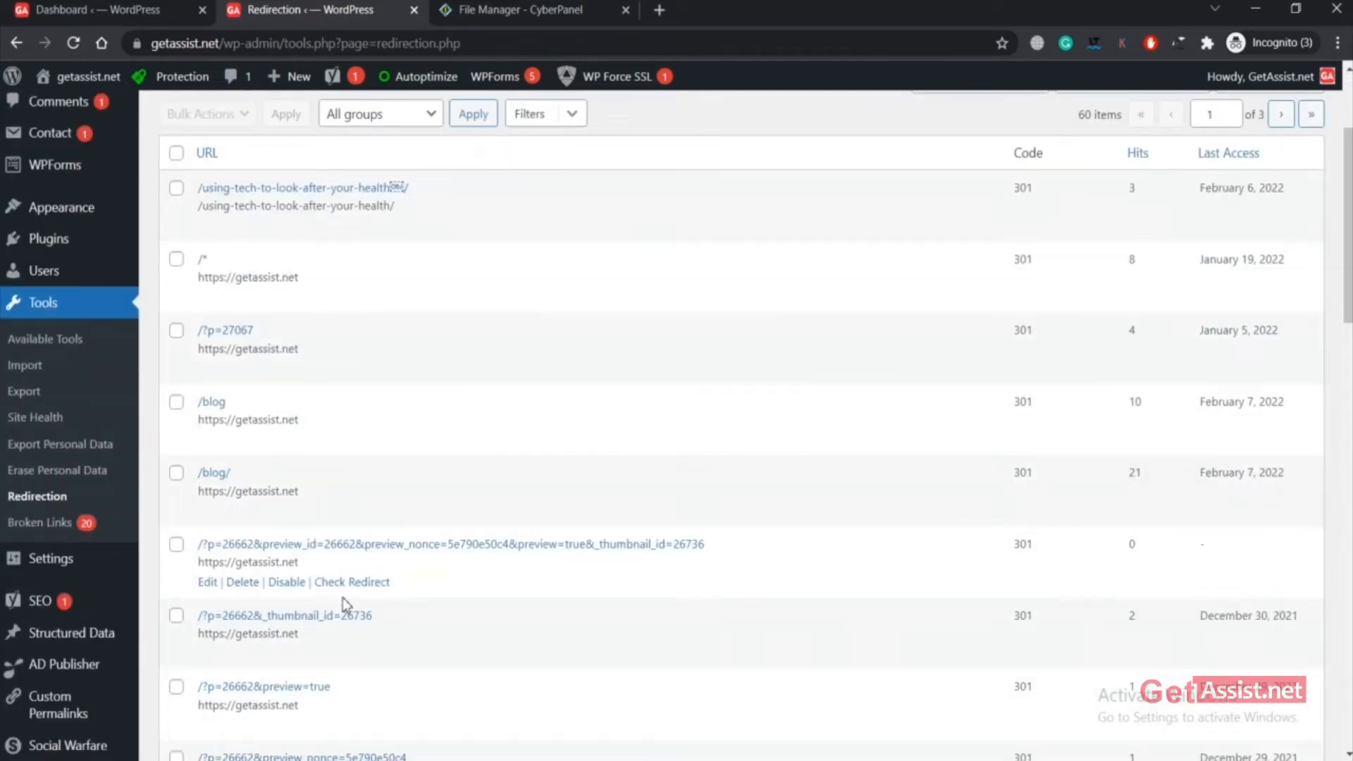
pyautogui.scroll(-3)
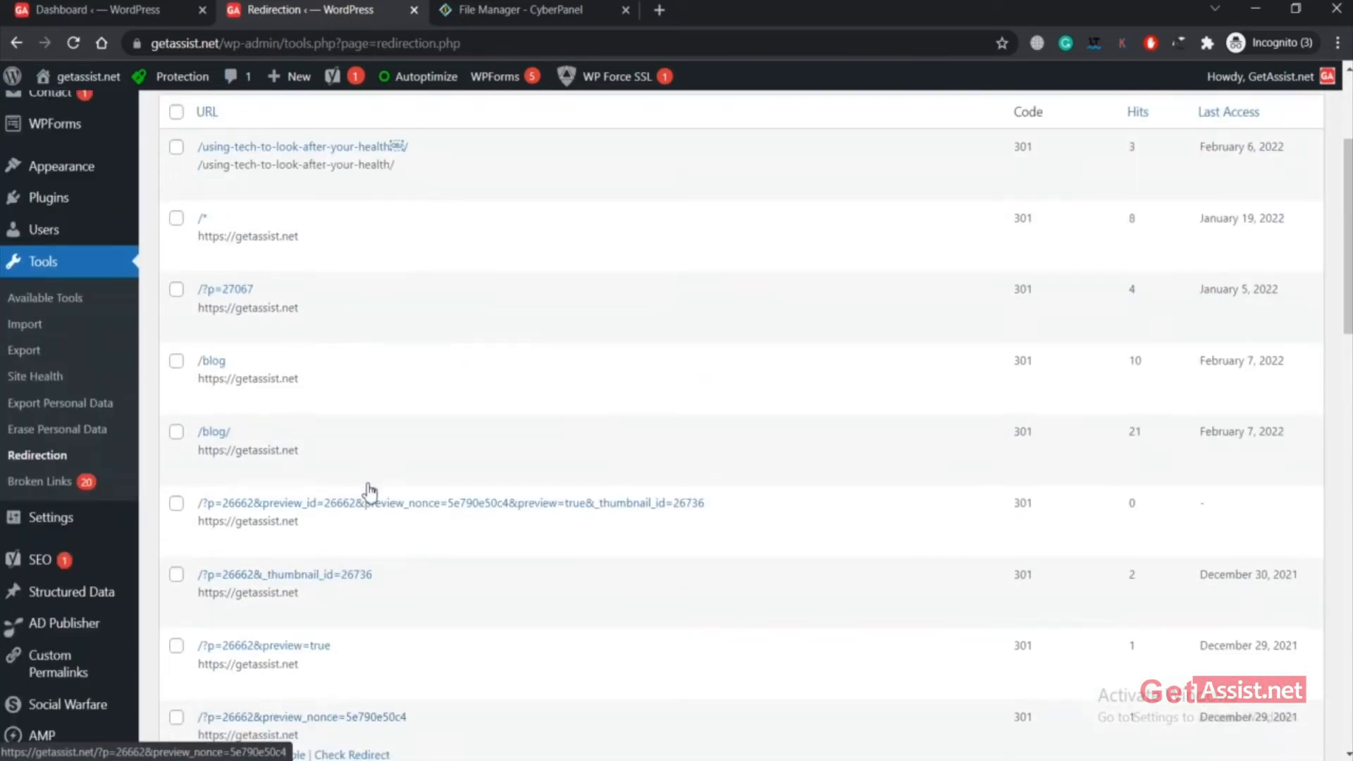
pyautogui.scroll(3)
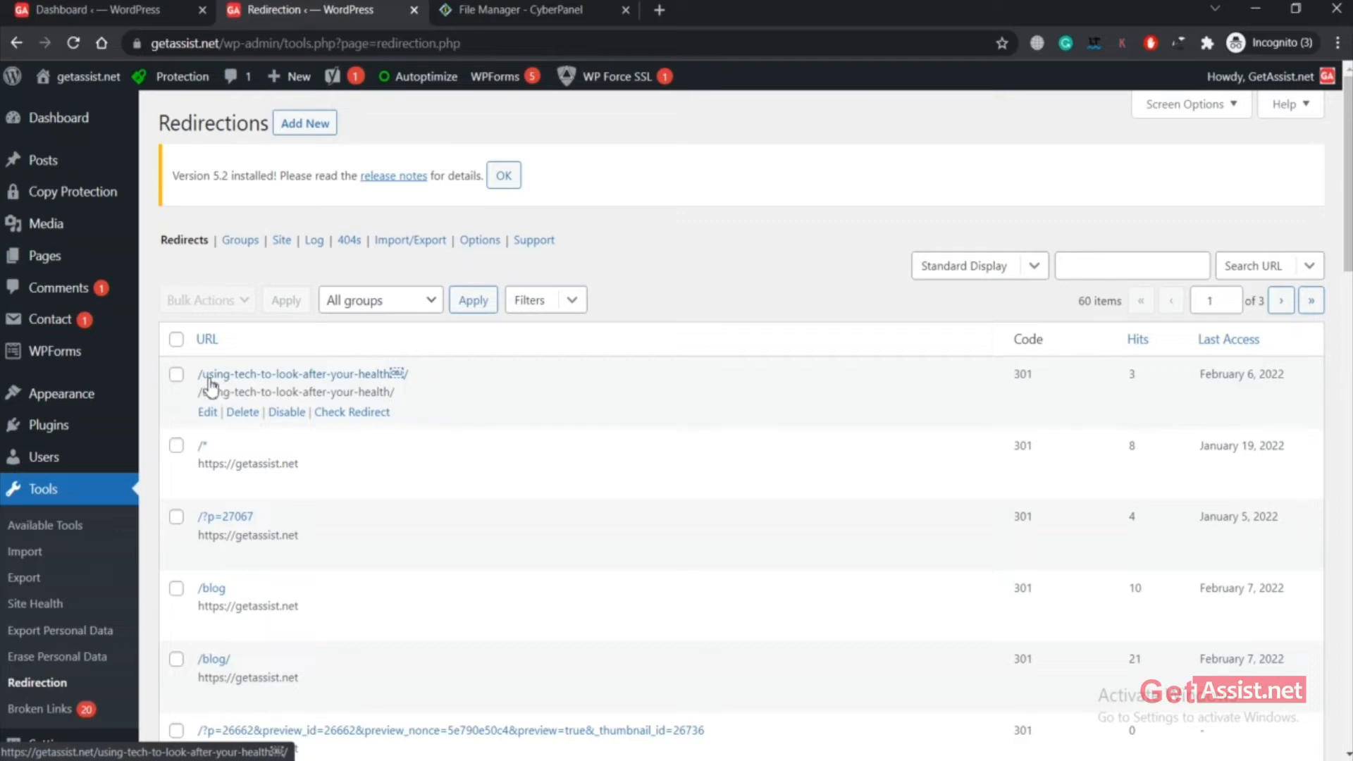
pyautogui.moveTo(272, 384)
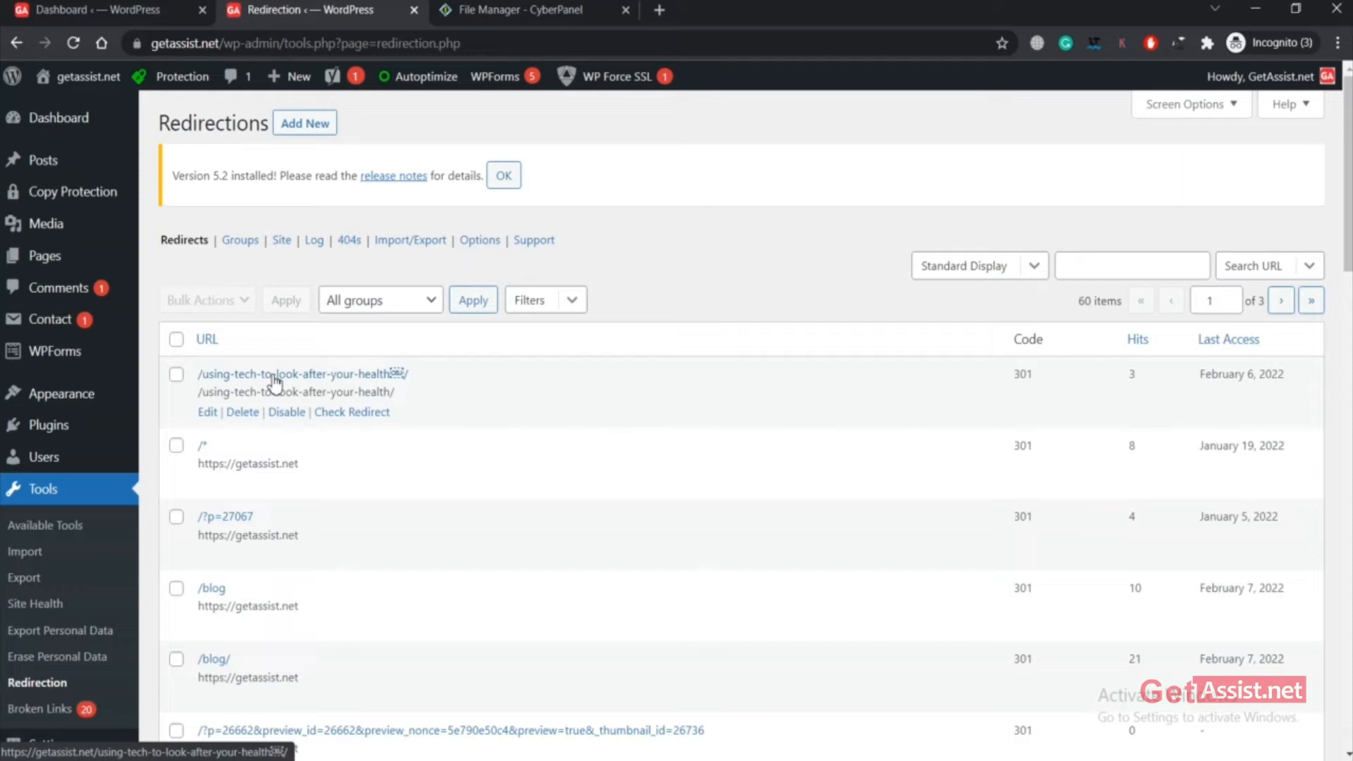
pyautogui.moveTo(209, 387)
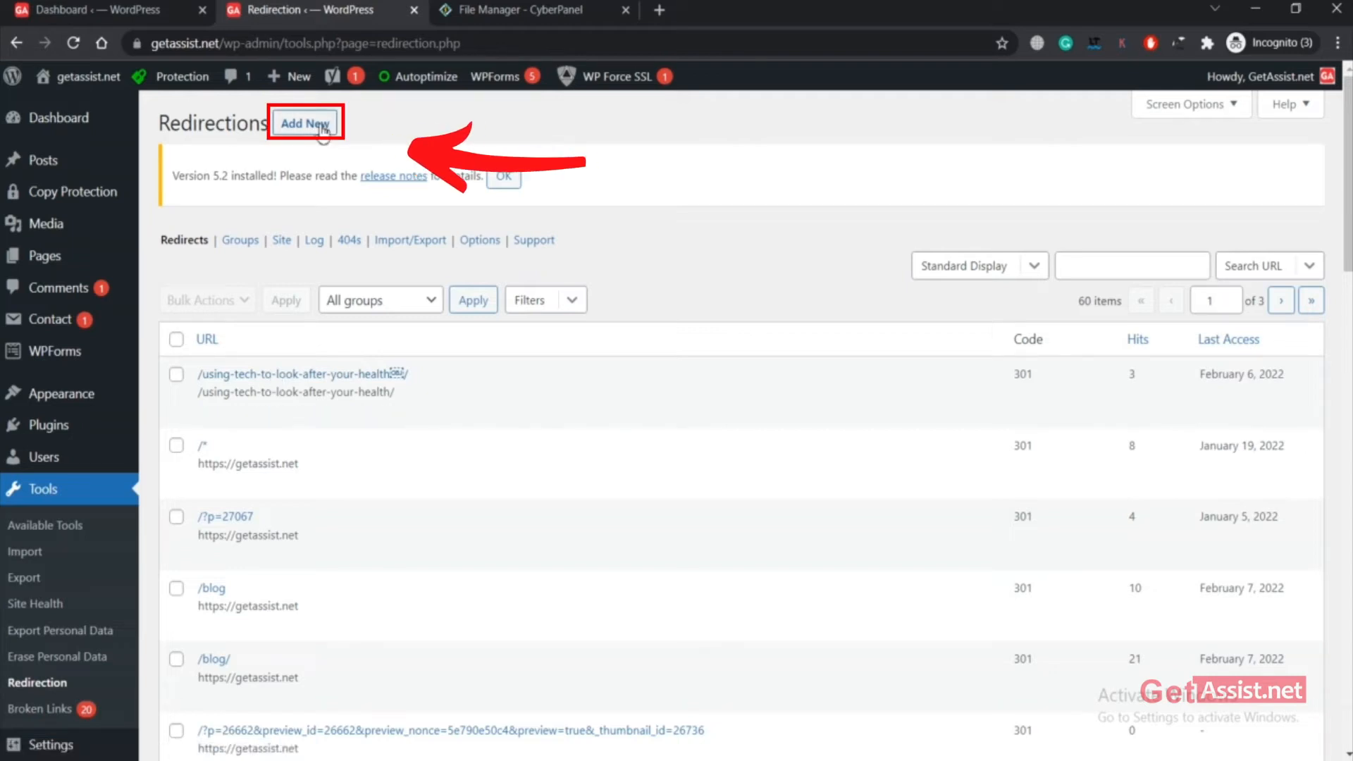
# Start a new redirect with Source URL 'old url' and Target URL 'new url', dismissing the suggestions.
pyautogui.click(305, 123)
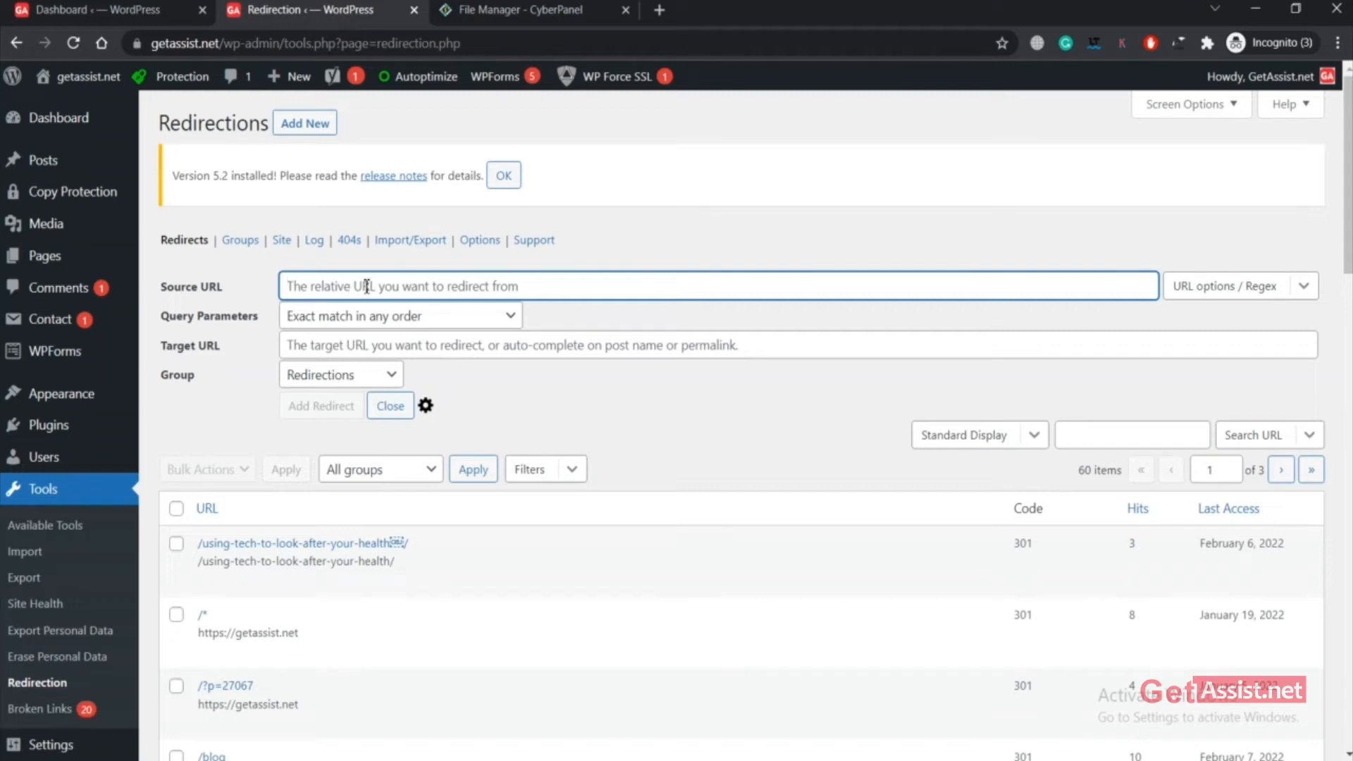
pyautogui.write('ols')
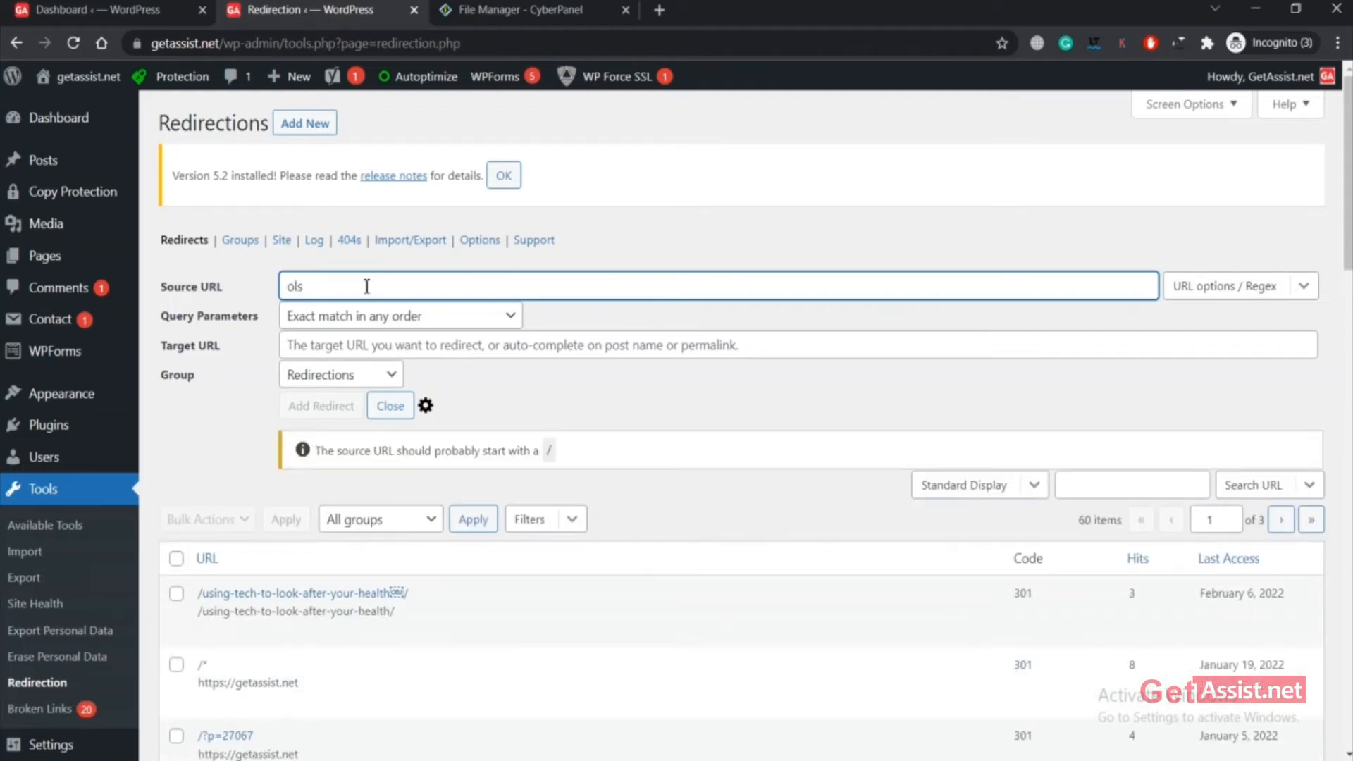
pyautogui.write('old ula')
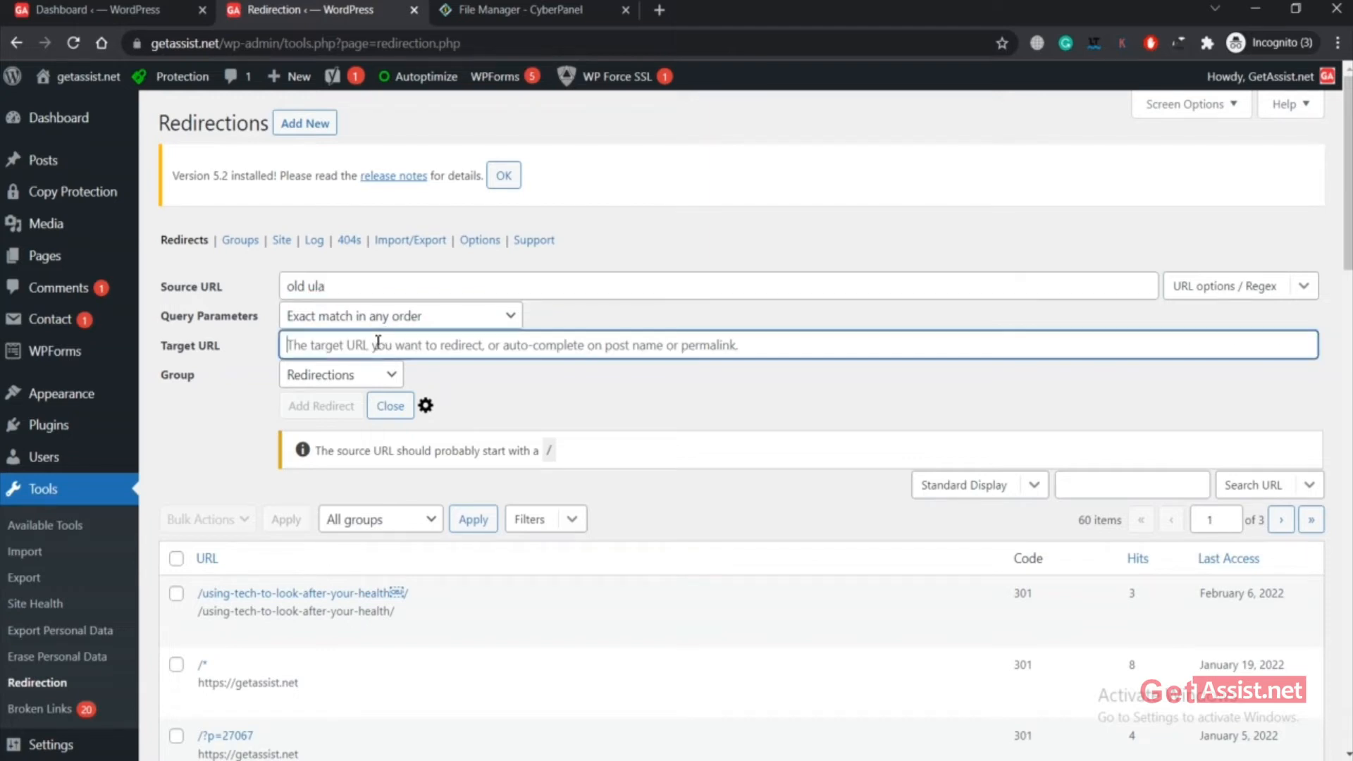
pyautogui.write('curr')
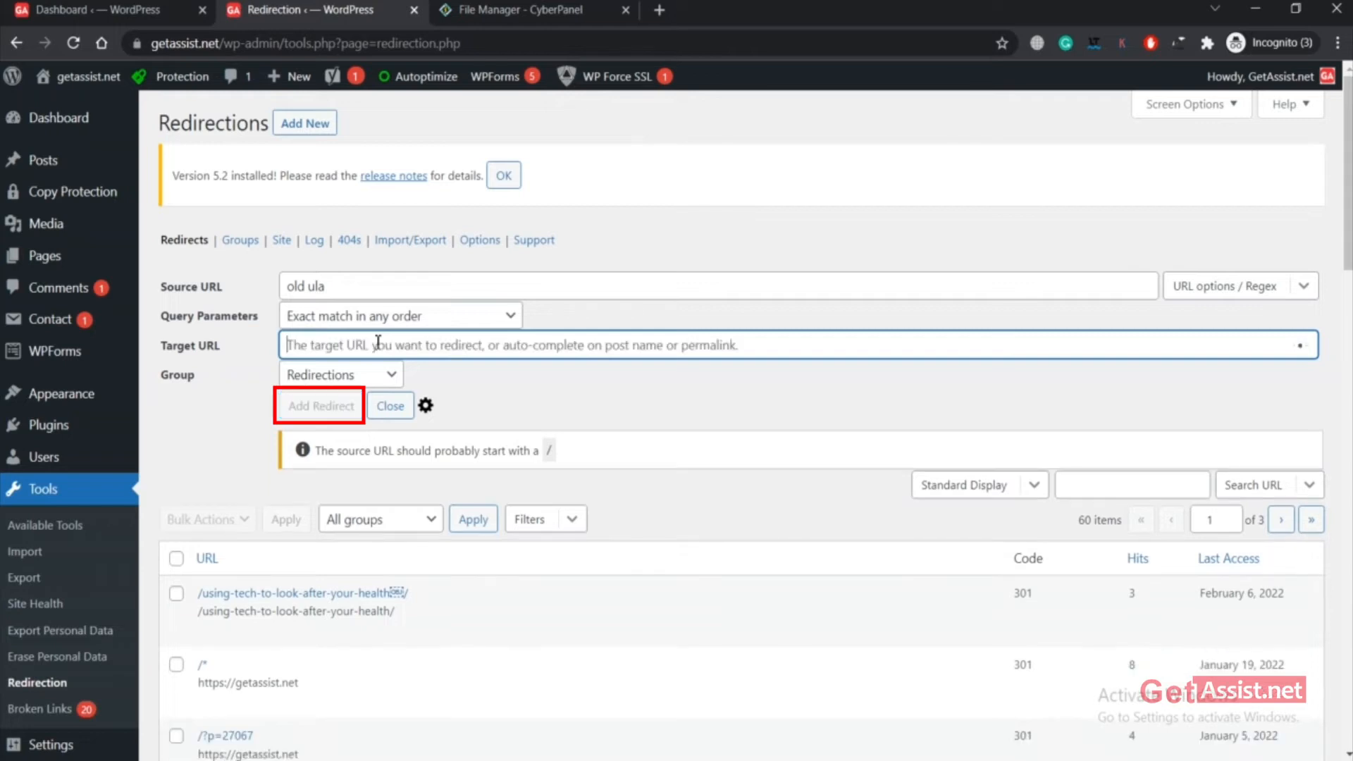
pyautogui.write('new url')
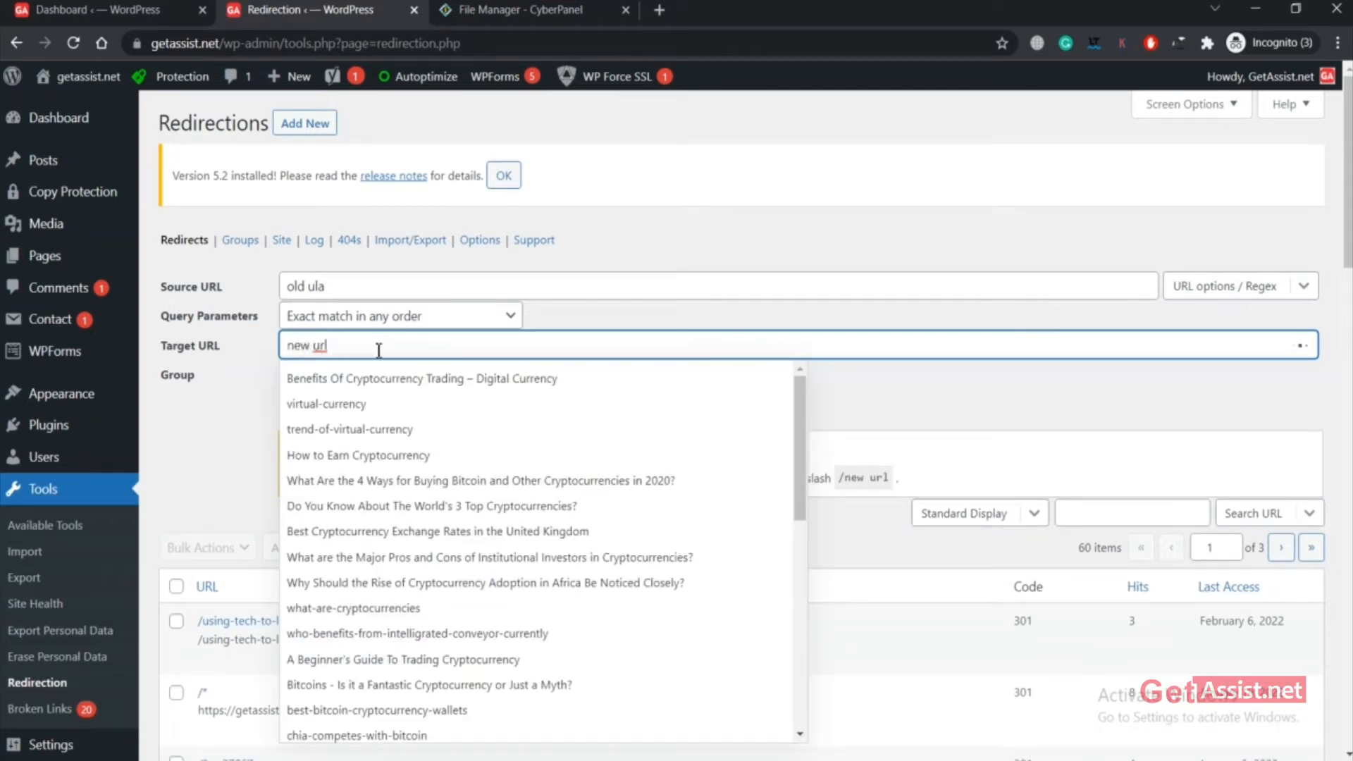
pyautogui.click(324, 287)
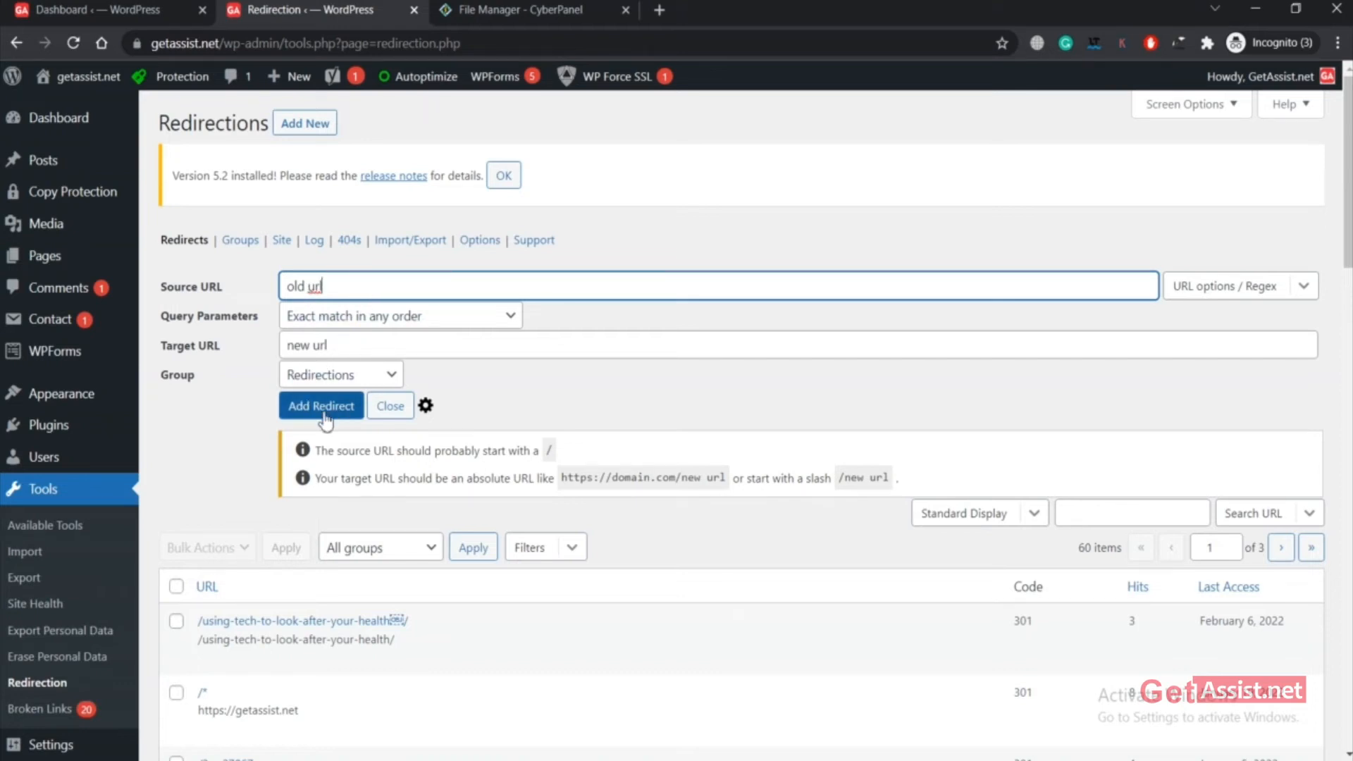
pyautogui.scroll(-3)
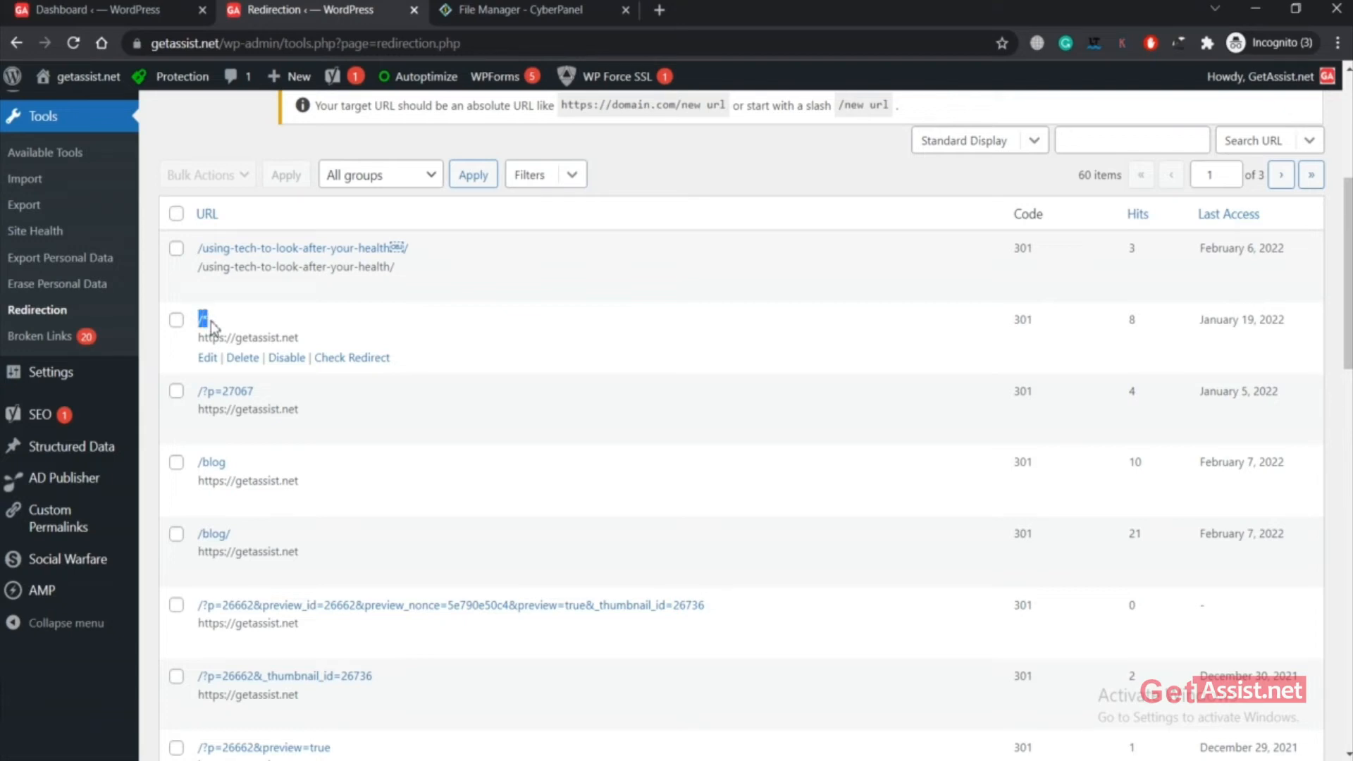
pyautogui.moveTo(420, 6)
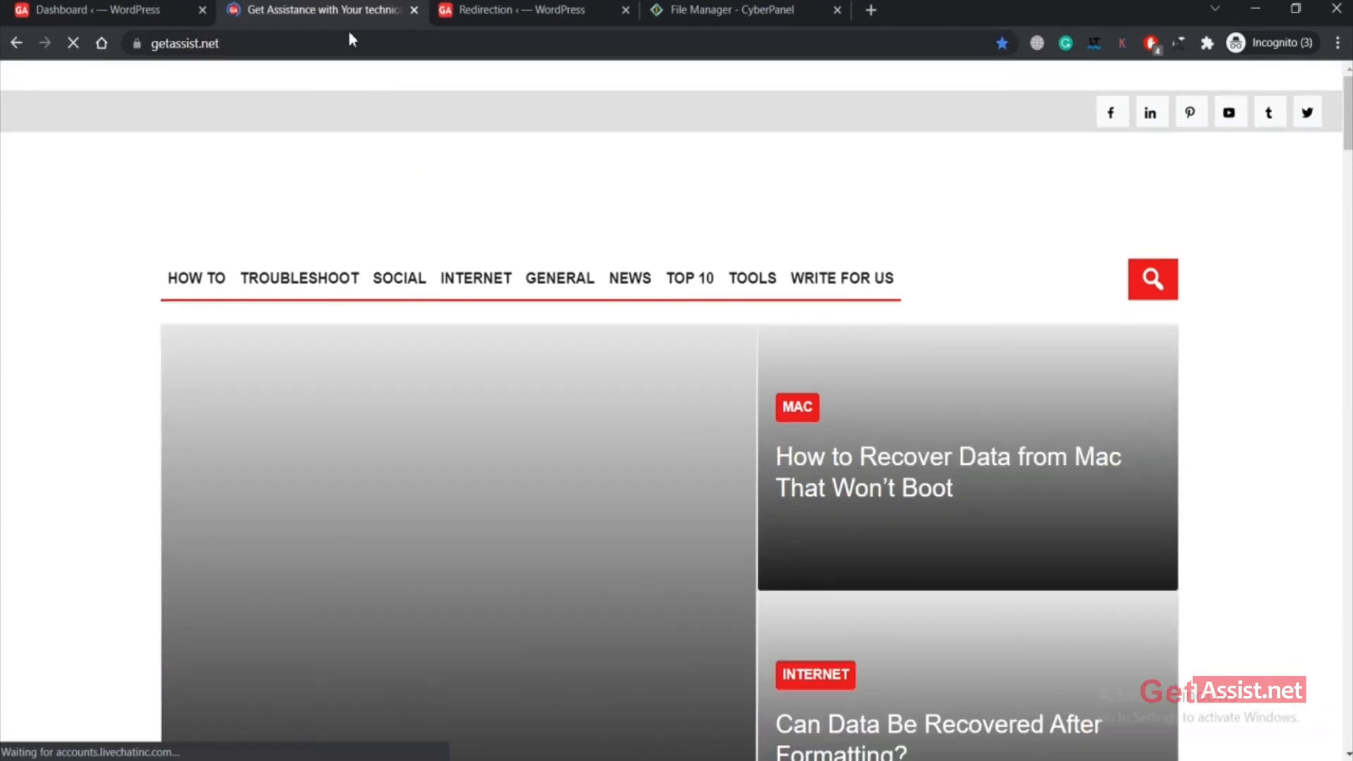
# Switch to the CyberPanel File Manager tab with .htaccess in the HTML editor.
pyautogui.click(531, 10)
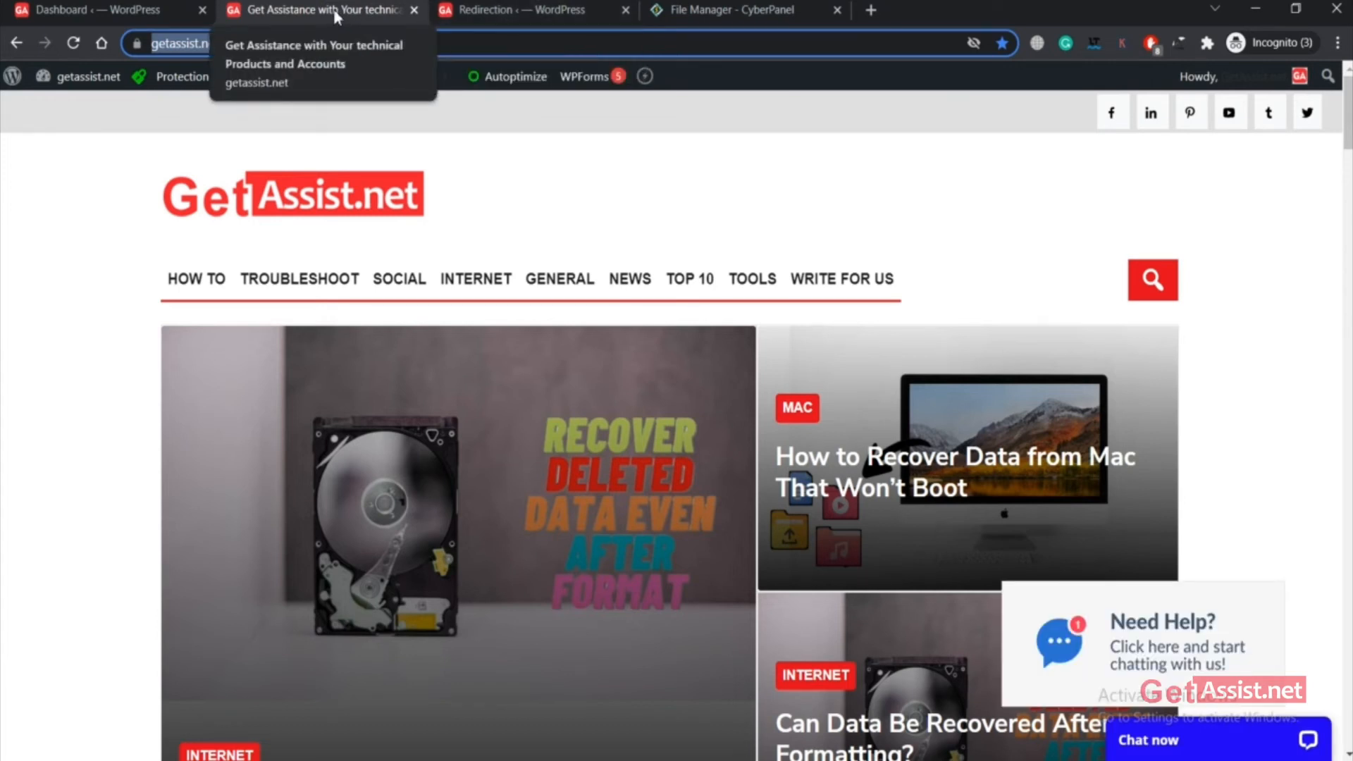
pyautogui.click(513, 10)
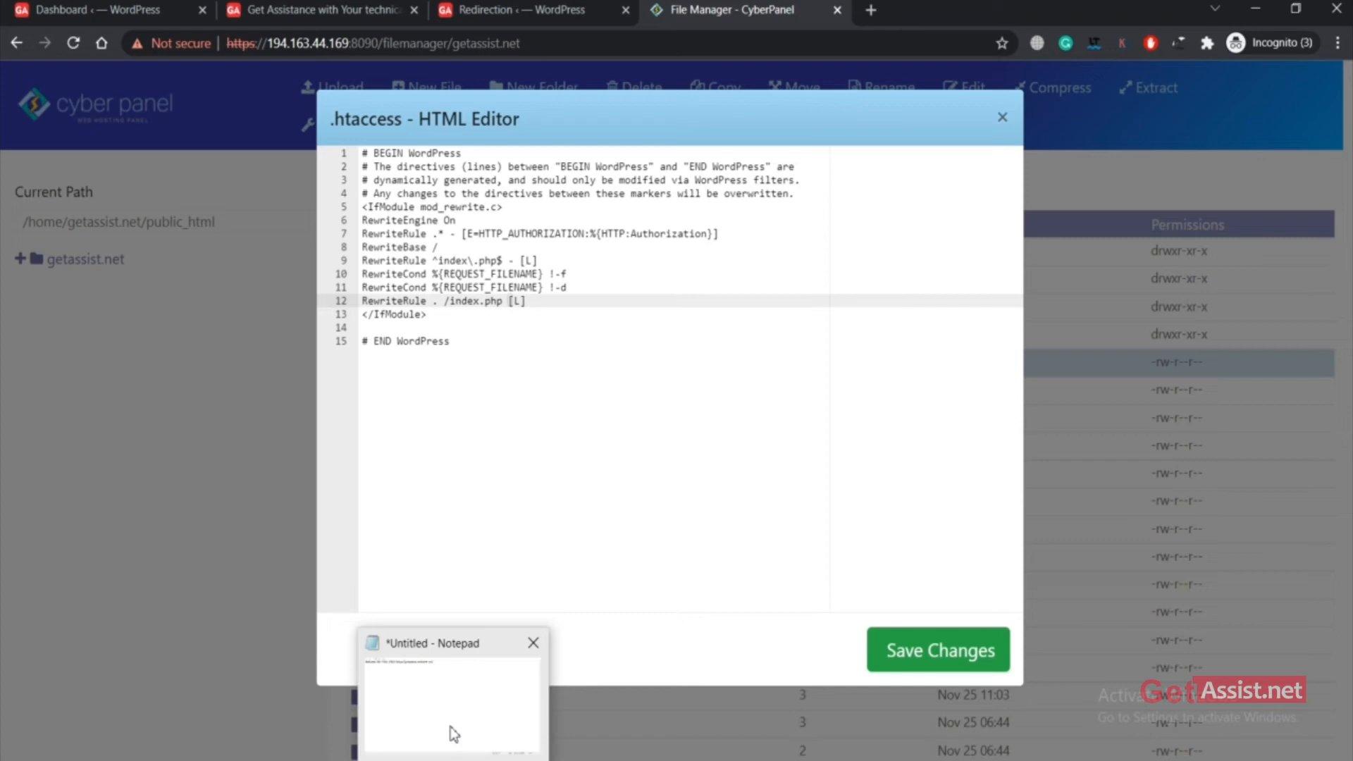
pyautogui.click(449, 643)
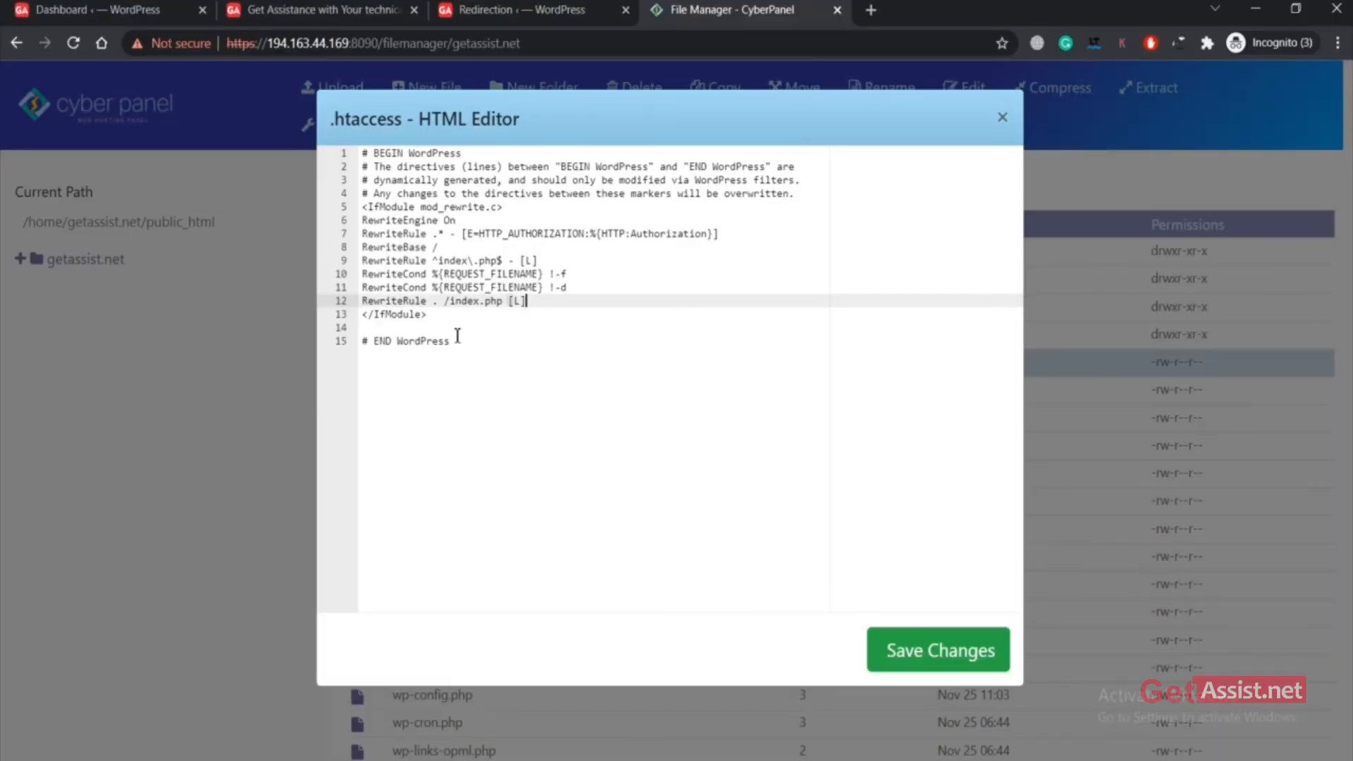
pyautogui.click(1002, 117)
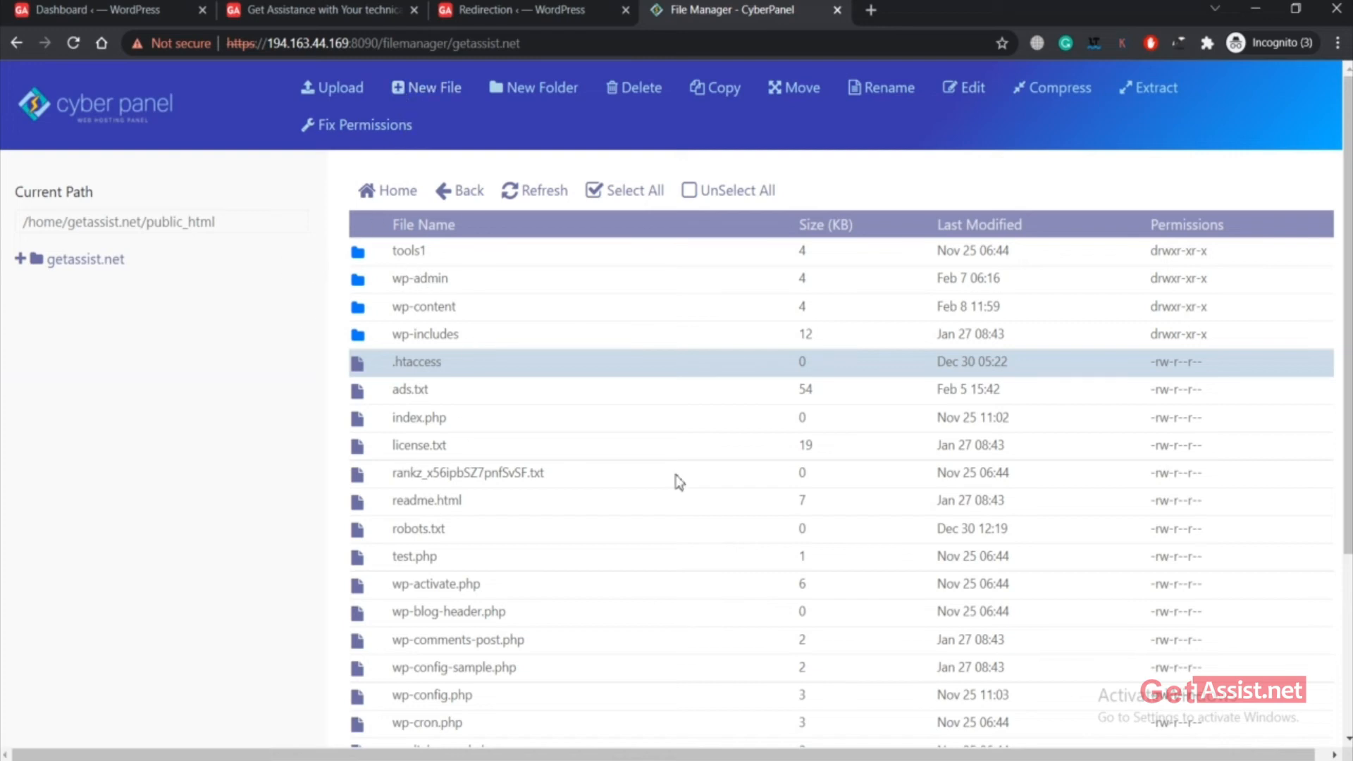
pyautogui.moveTo(491, 351)
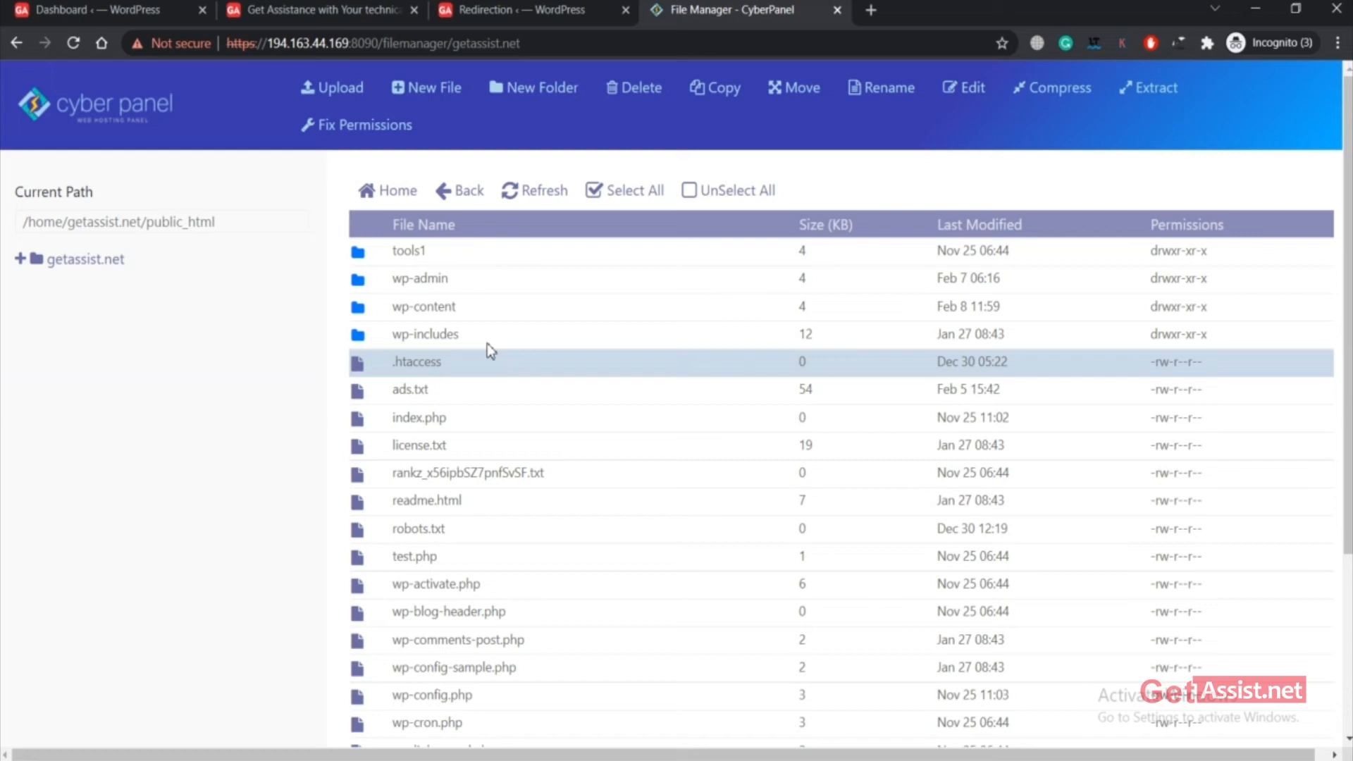
pyautogui.click(416, 362)
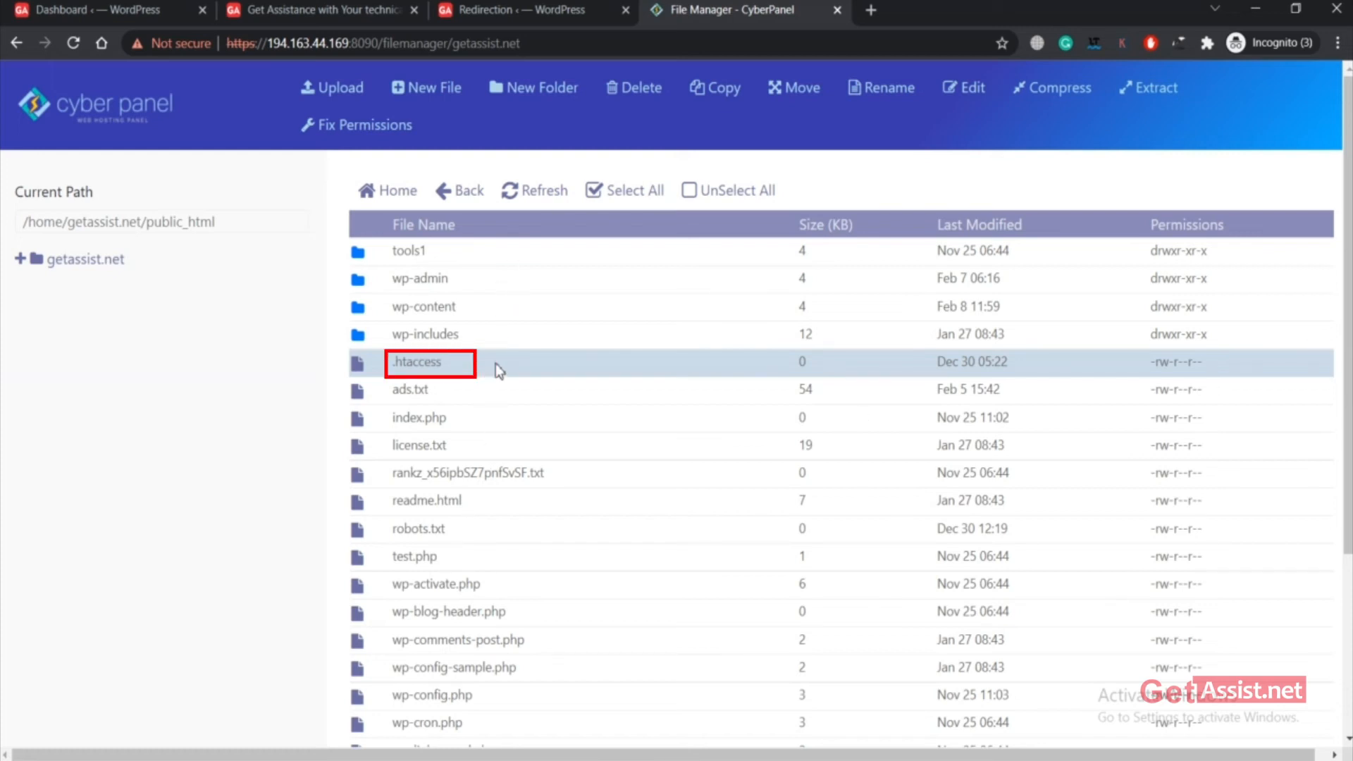
pyautogui.rightClick(432, 362)
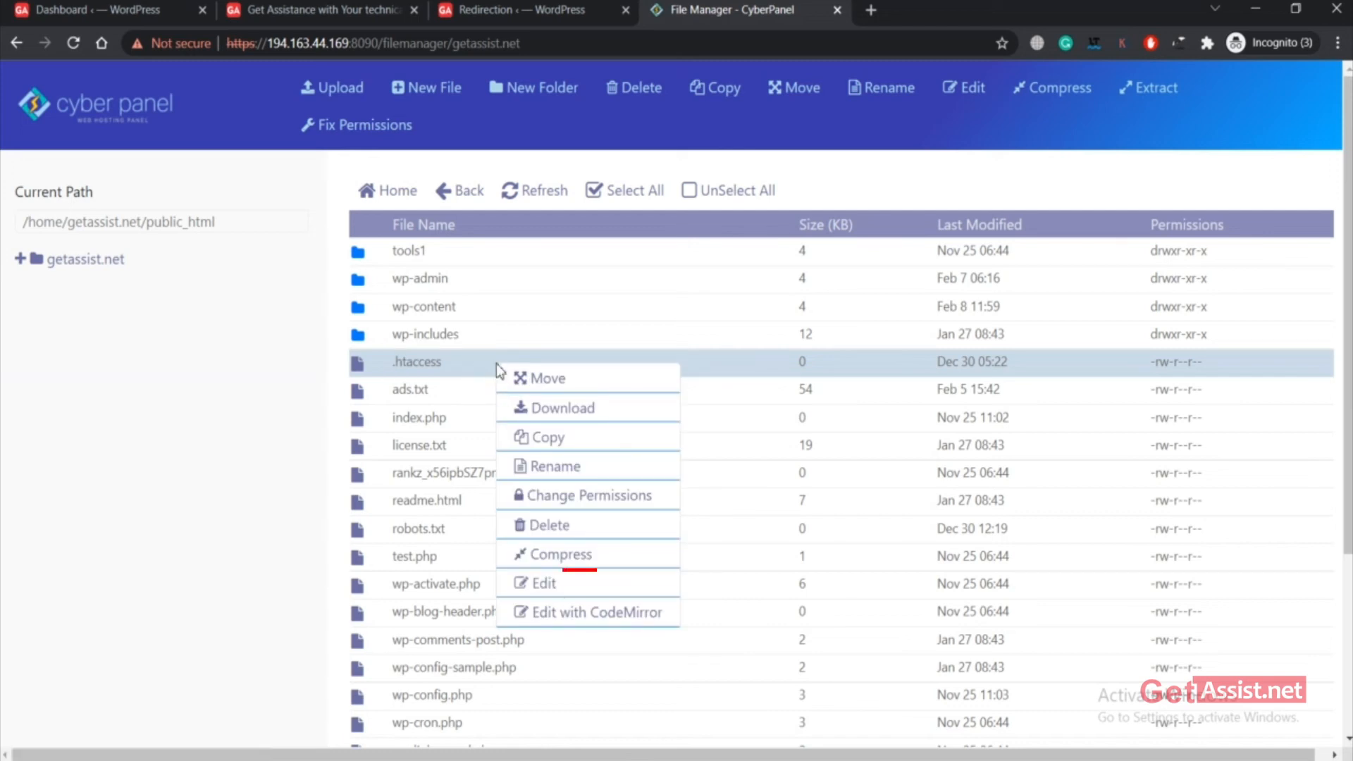
pyautogui.click(544, 583)
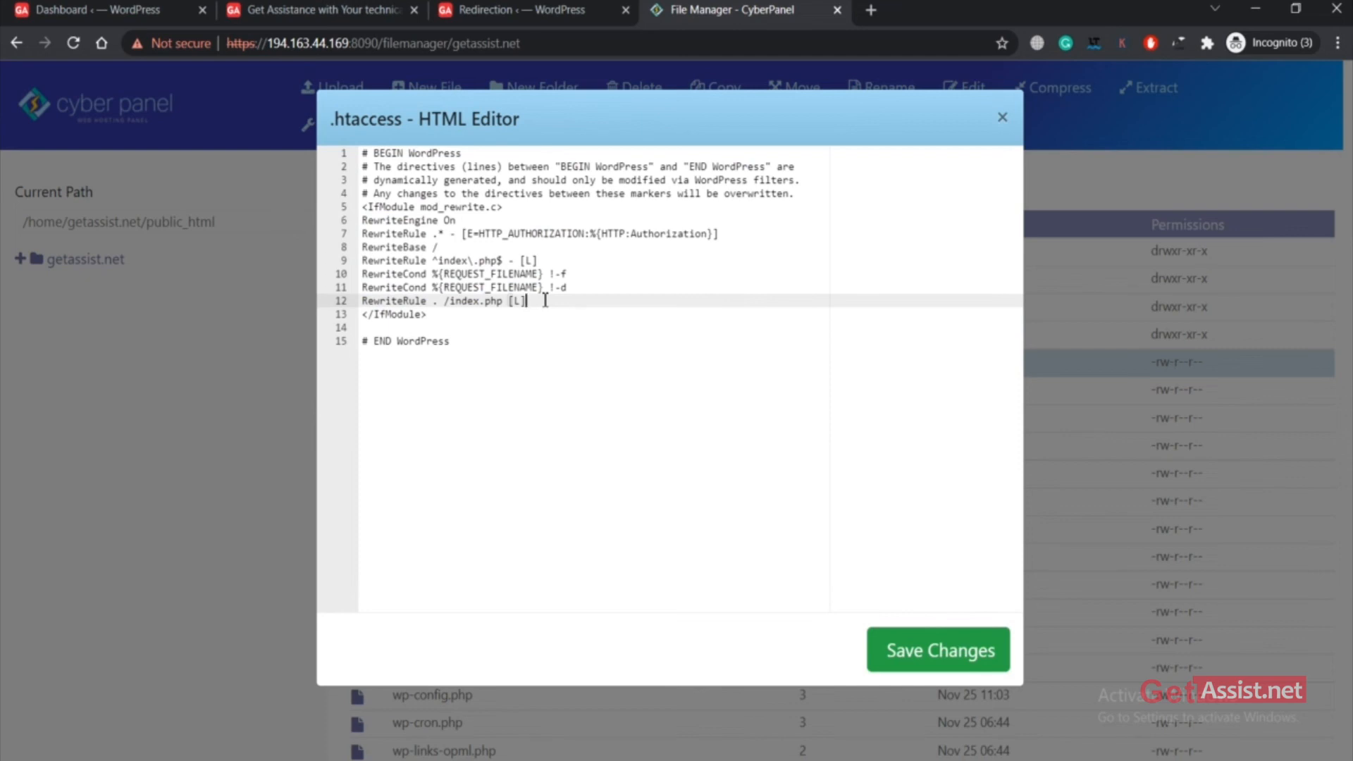
pyautogui.write('Redirect 301 /Old_URL/ https://getassist.net/new-url/')
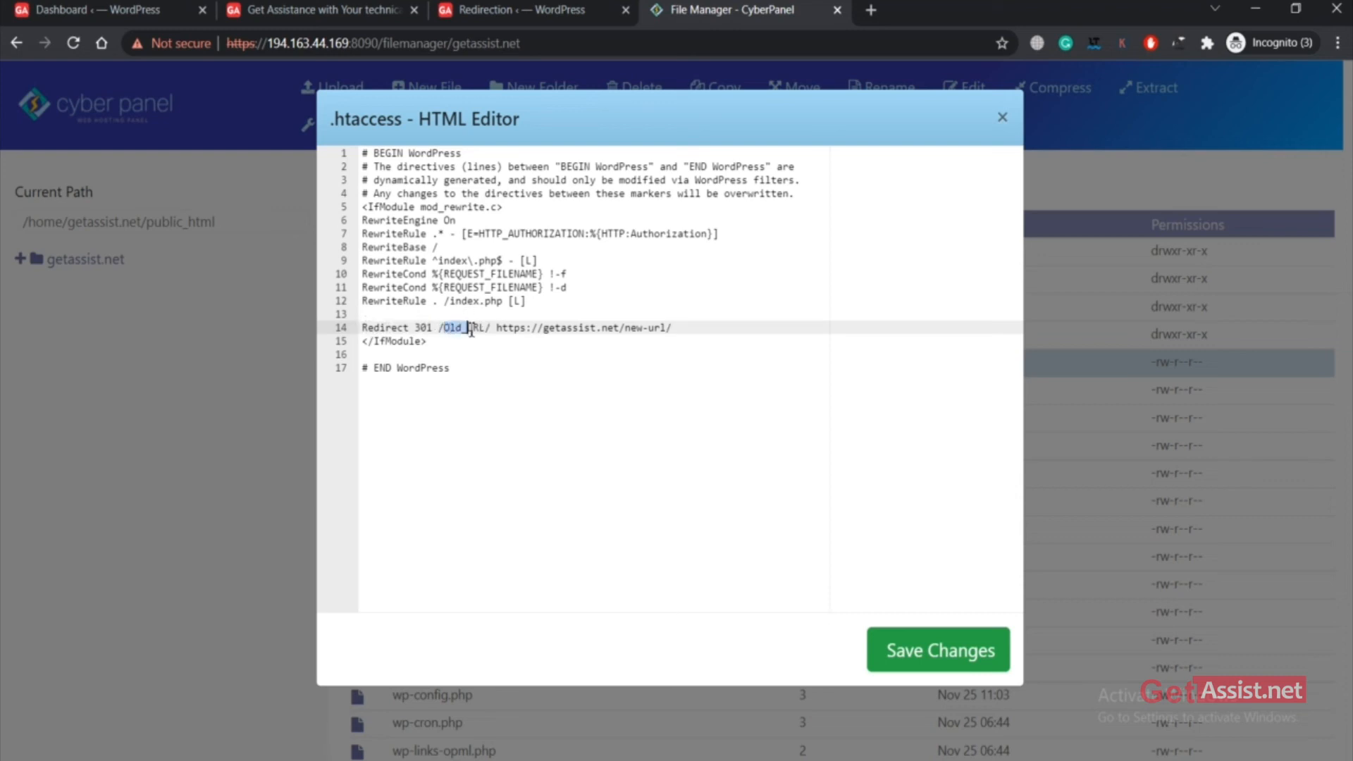
pyautogui.doubleClick(585, 328)
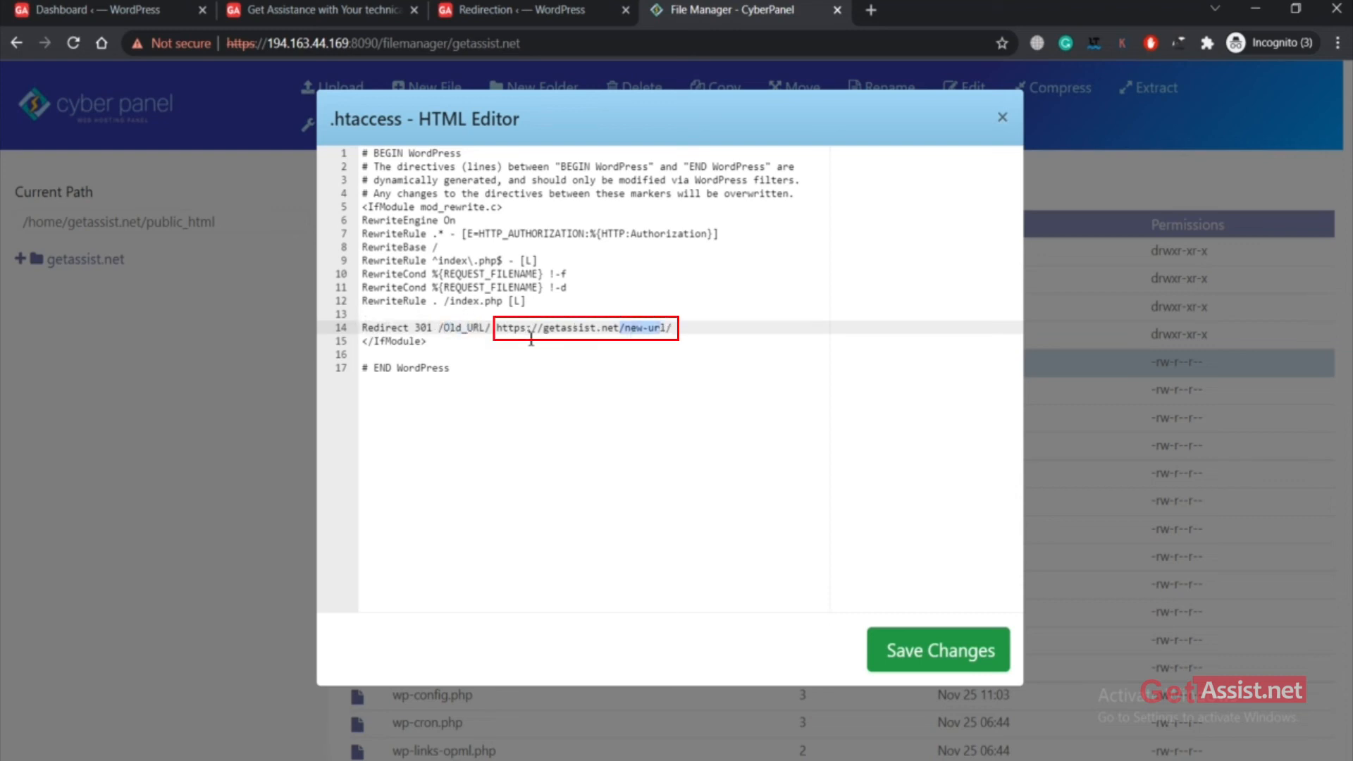